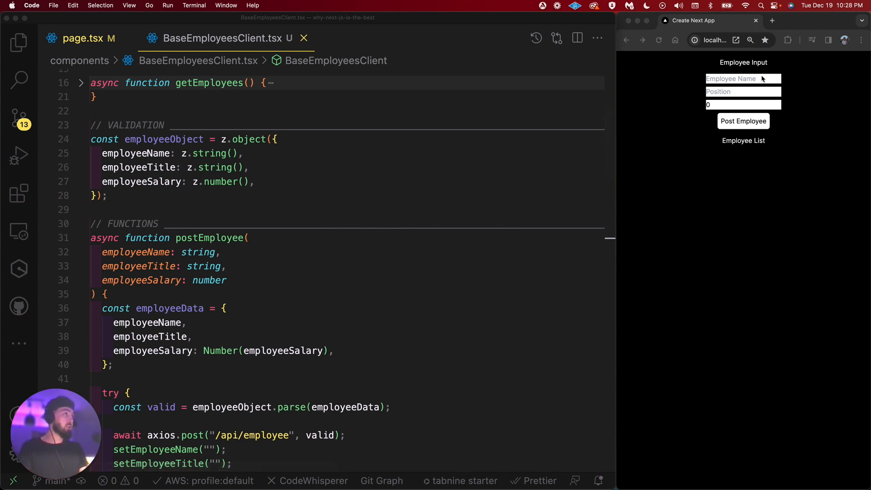
# Post employee Ryan with position SW and salary 150.
pyautogui.write('Ryan')
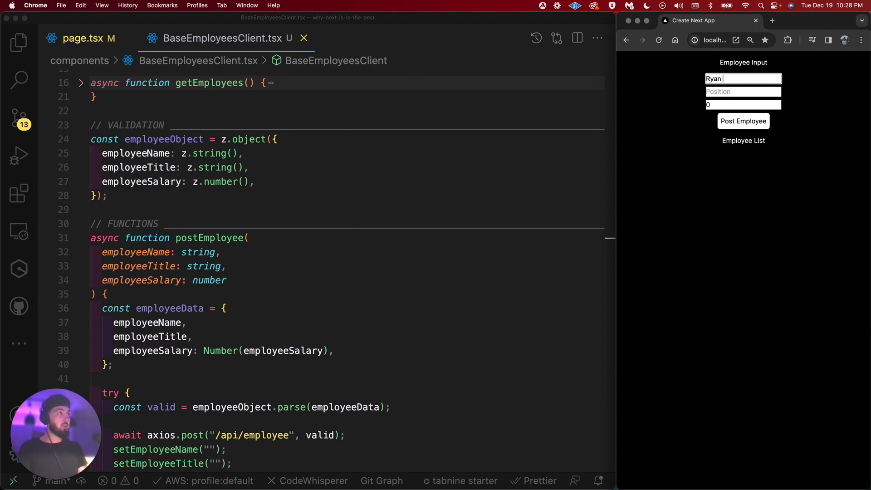
pyautogui.write('SWE')
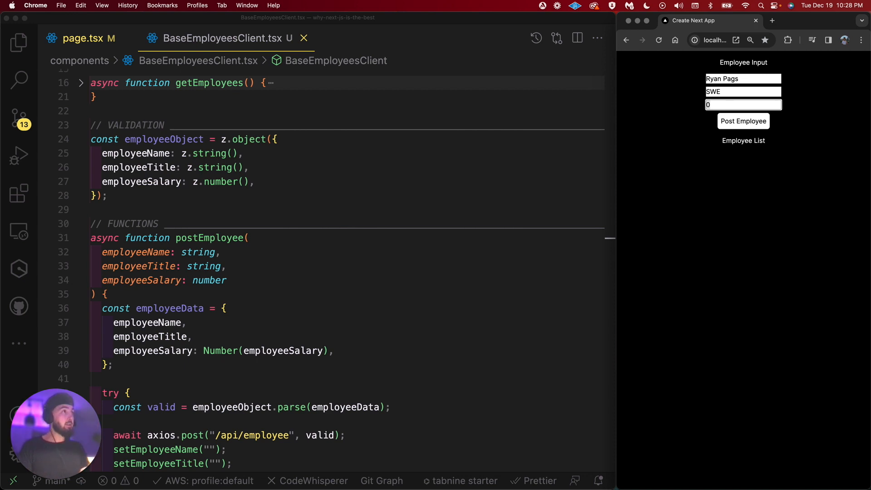
pyautogui.write('150')
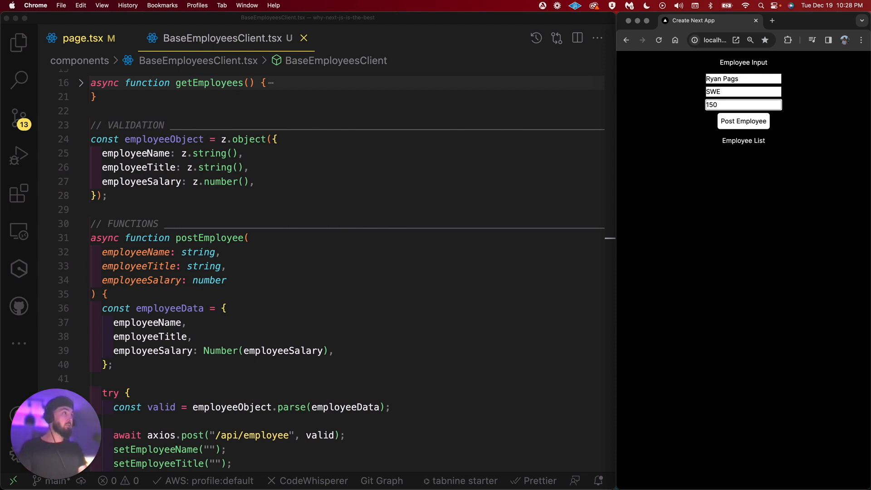
pyautogui.click(743, 121)
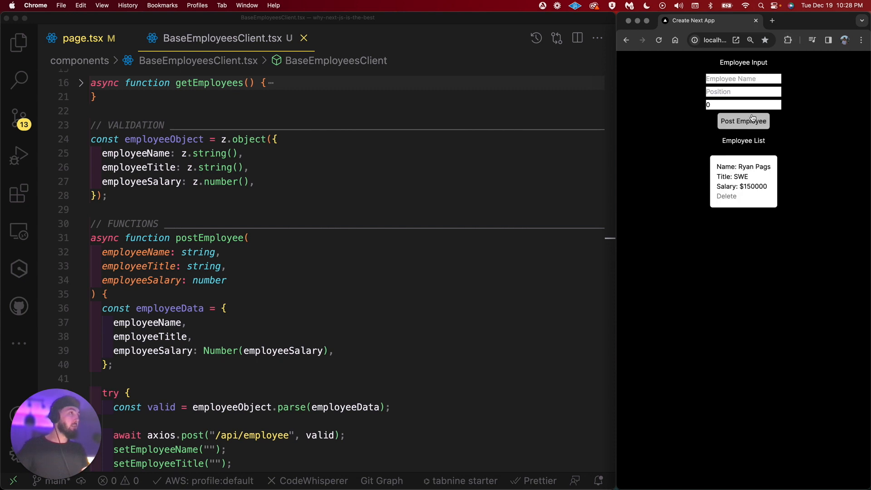
pyautogui.moveTo(720, 168)
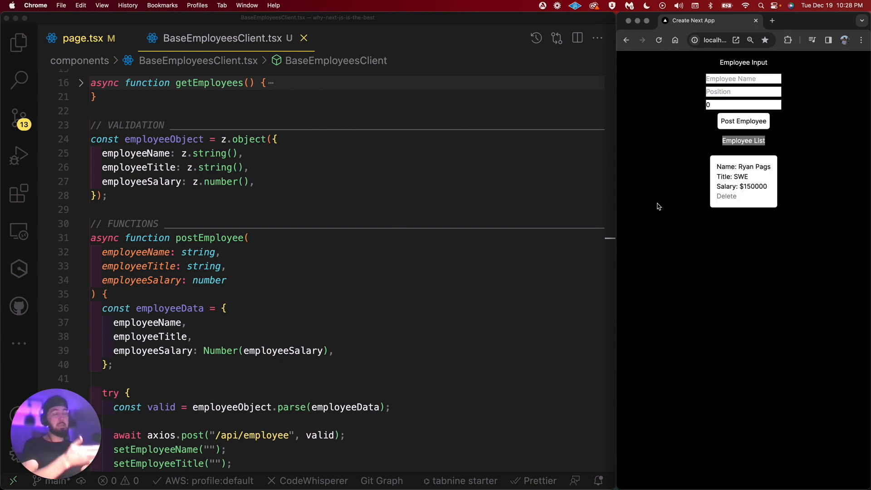
# Post a junk employee named 'fdsafdsa', then delete that entry.
pyautogui.click(743, 78)
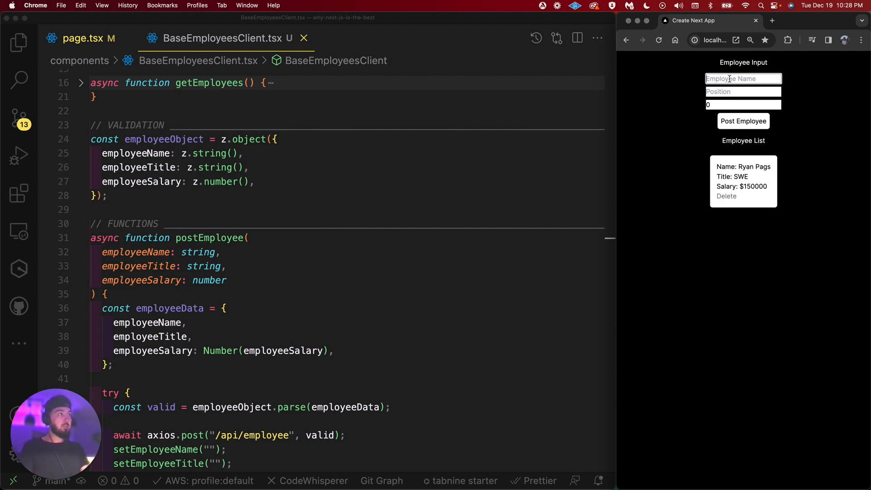
pyautogui.write('fdsafdsa')
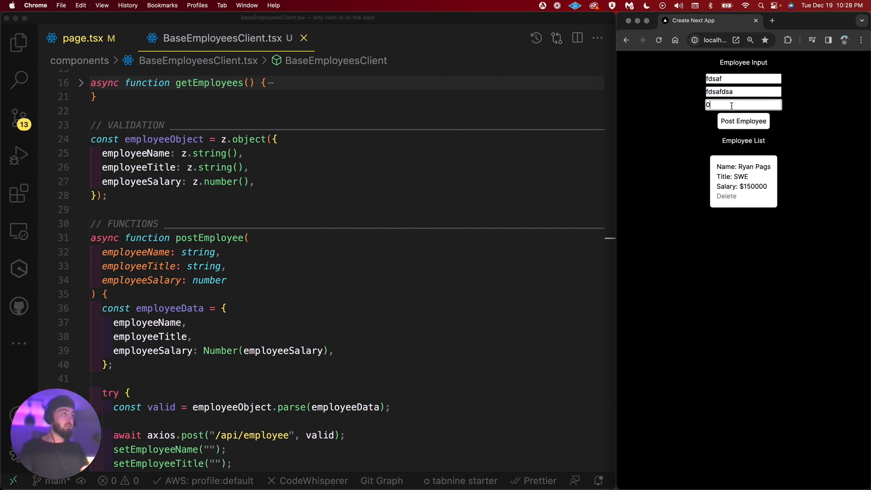
pyautogui.click(742, 121)
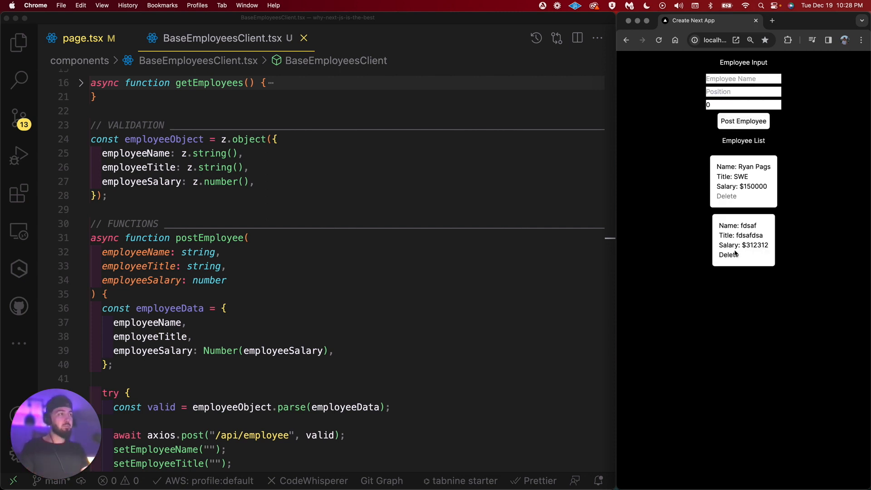
pyautogui.click(725, 254)
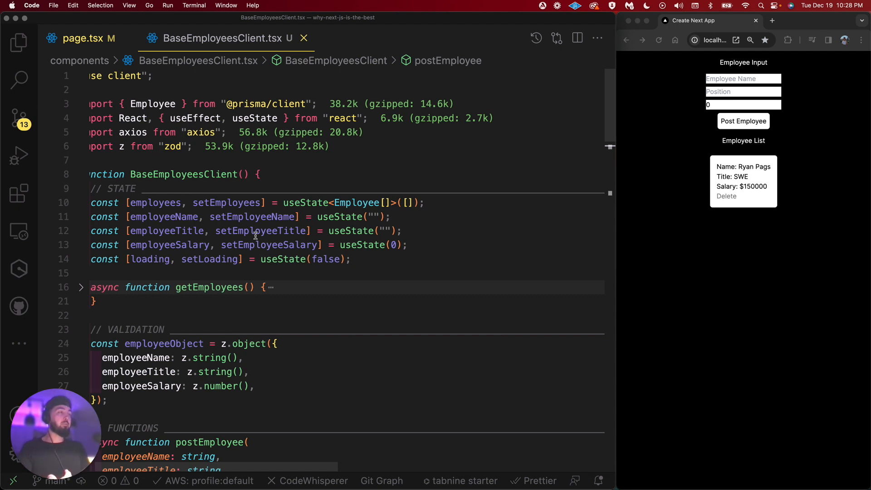
pyautogui.moveTo(304, 375)
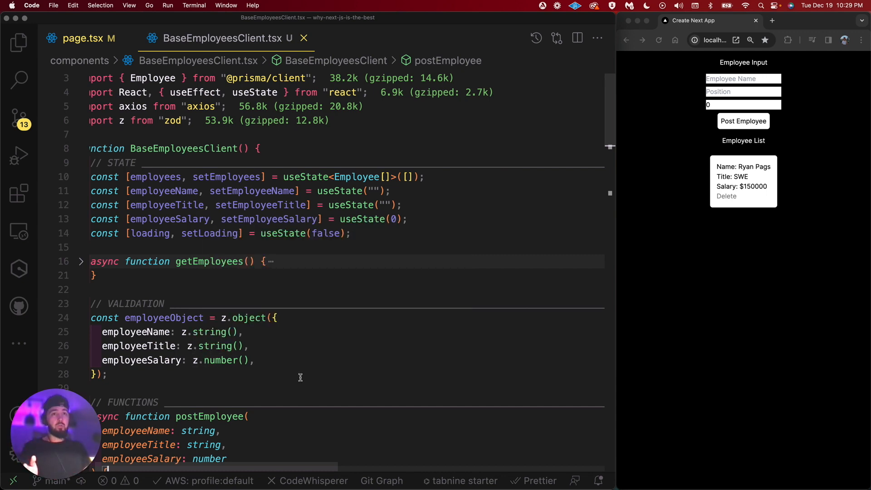
pyautogui.scroll(-3)
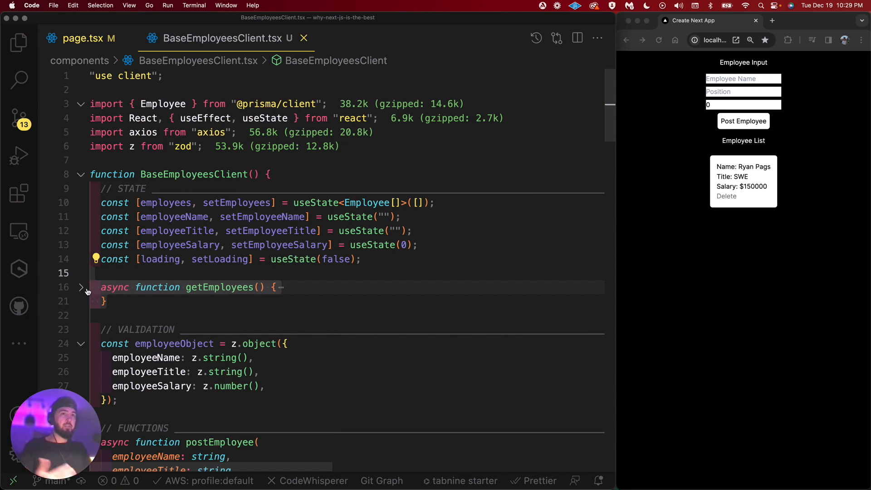
# Comment out the employeeObject schema parse line with Cmd+/.
pyautogui.click(81, 288)
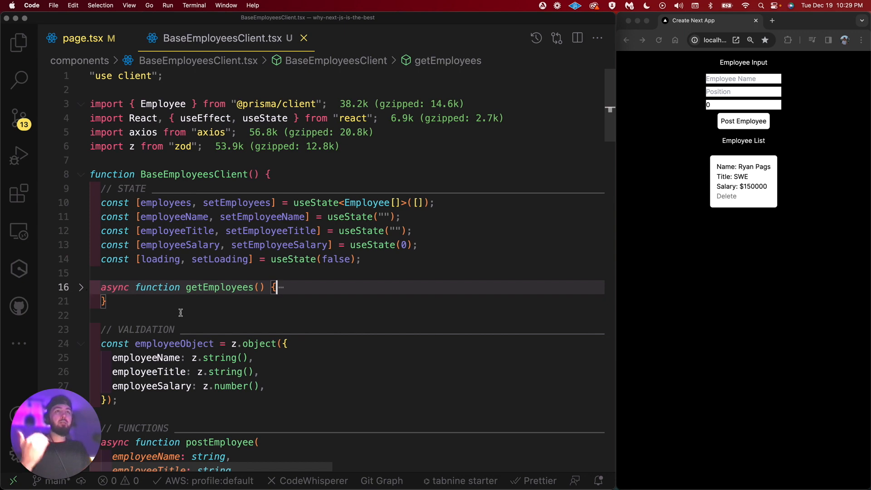
pyautogui.scroll(-3)
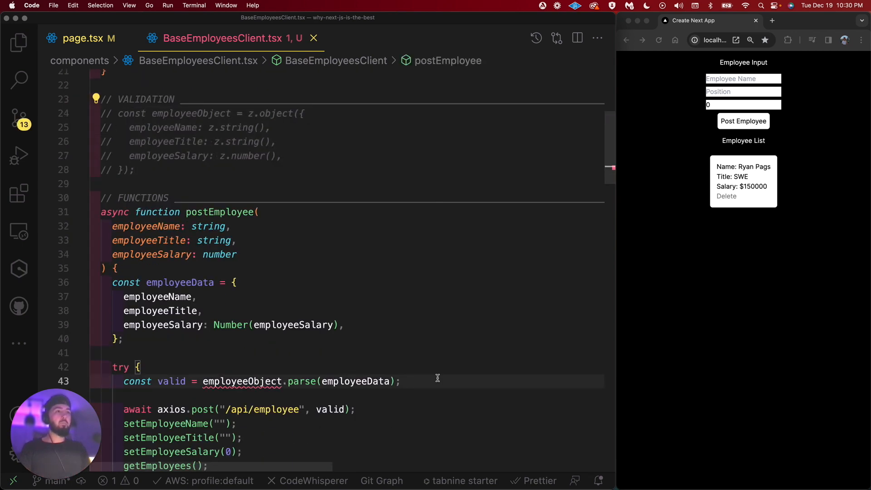
pyautogui.press('cmd+/')
pyautogui.write('employeeData')
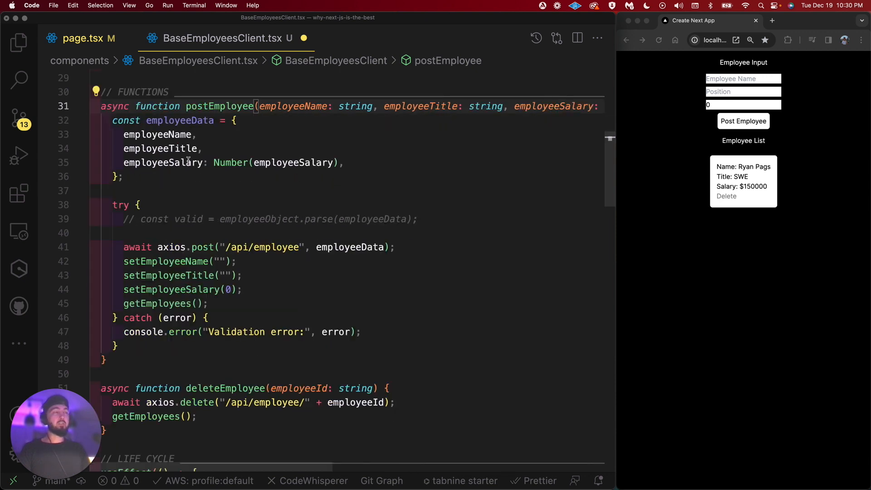
# Join employeeData's three property lines, from employeeName onward, into a single line.
pyautogui.doubleClick(293, 106)
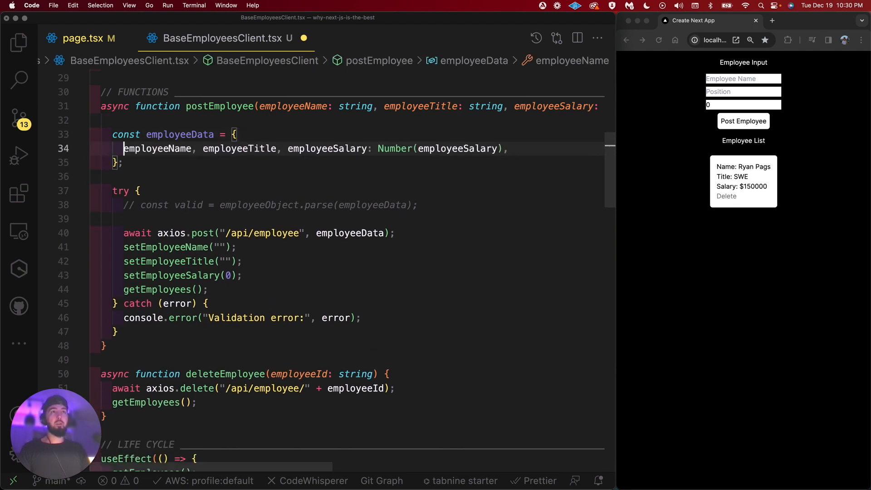
pyautogui.click(506, 149)
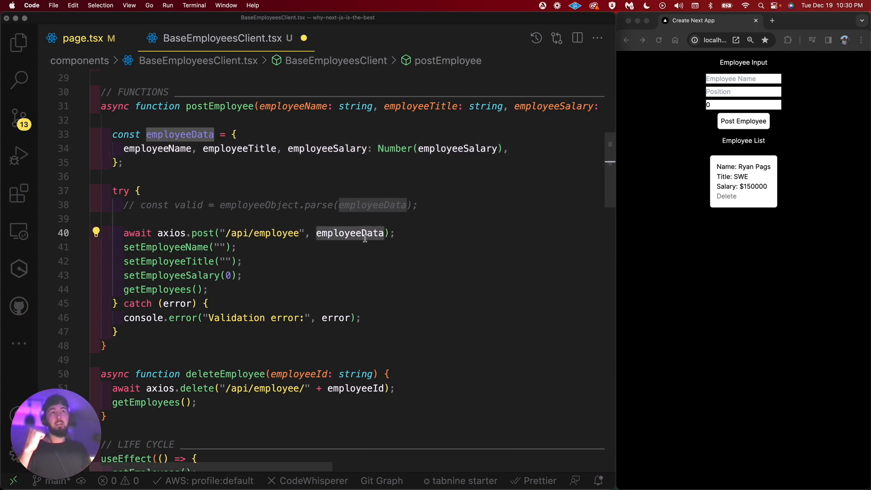
pyautogui.moveTo(350, 233)
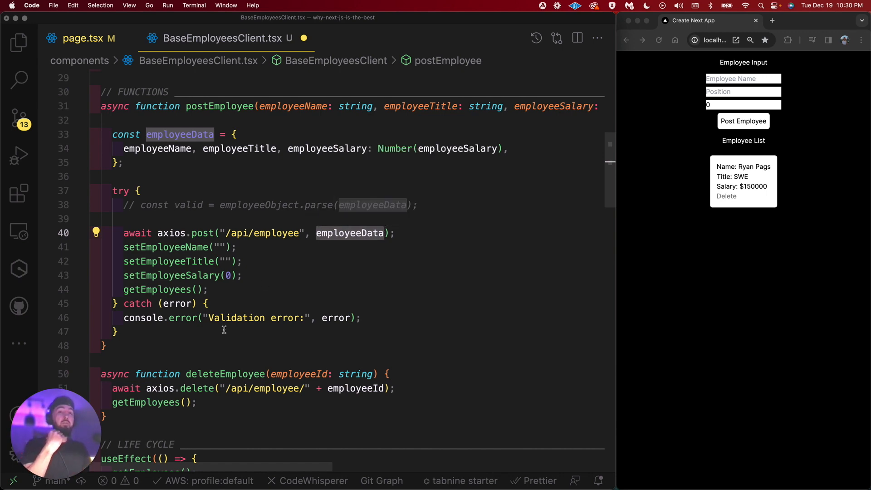
pyautogui.scroll(-3)
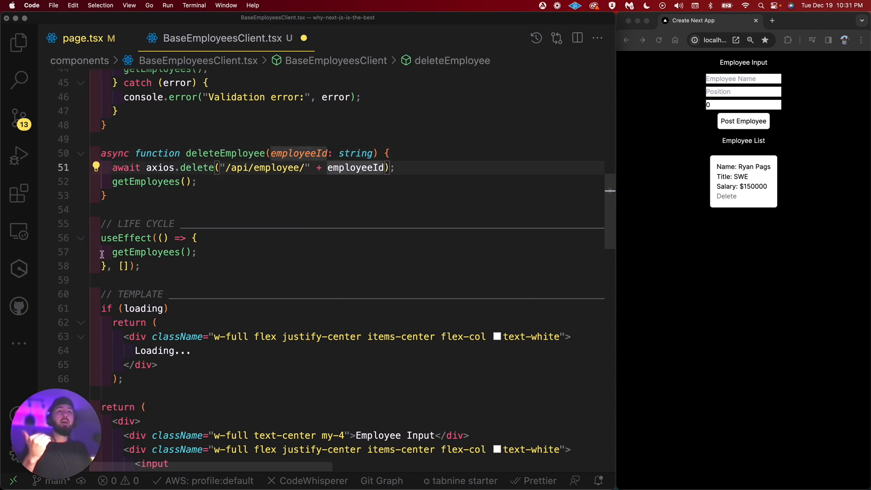
pyautogui.click(123, 252)
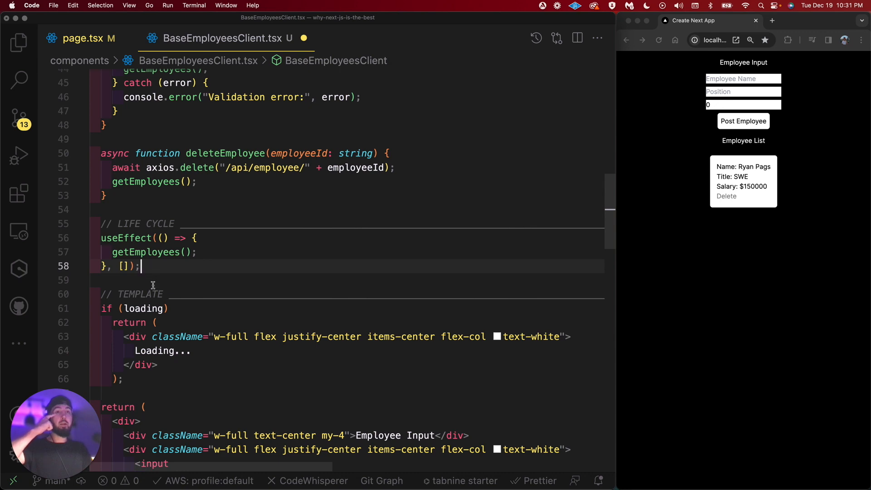
pyautogui.scroll(-3)
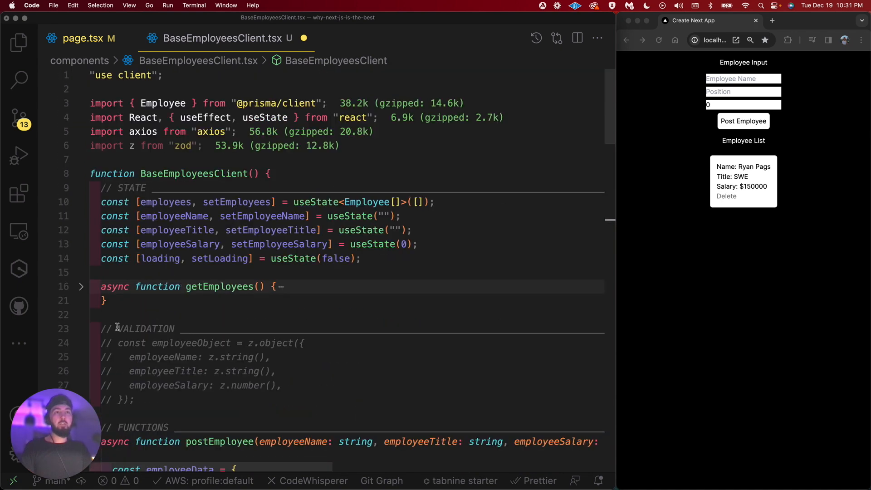
# Move the folded getEmployees function below deleteEmployee, above useEffect, and save.
pyautogui.click(81, 287)
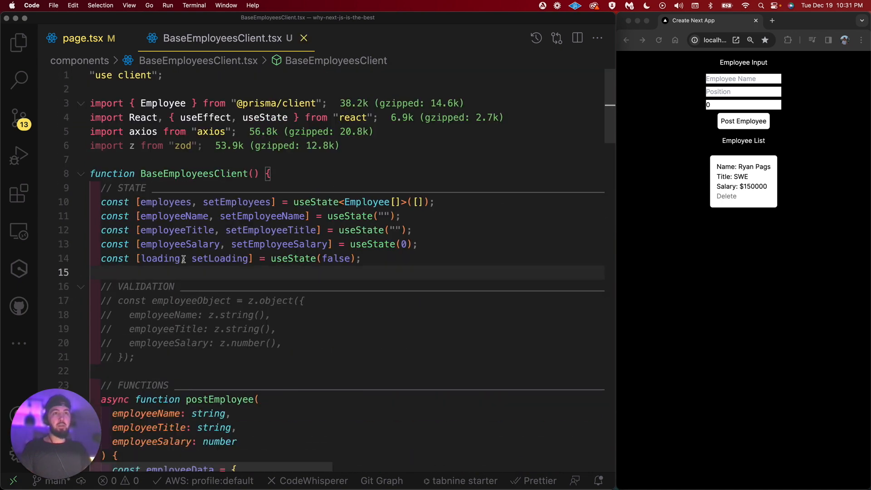
pyautogui.scroll(-3)
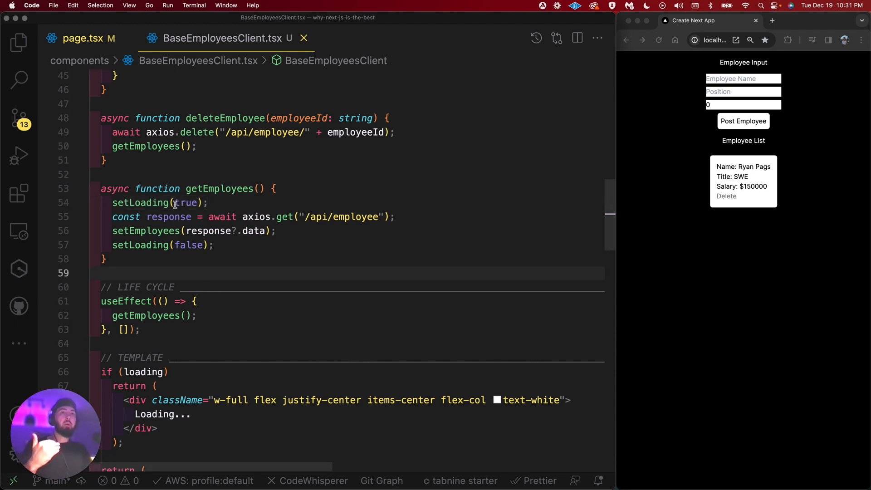
pyautogui.moveTo(138, 238)
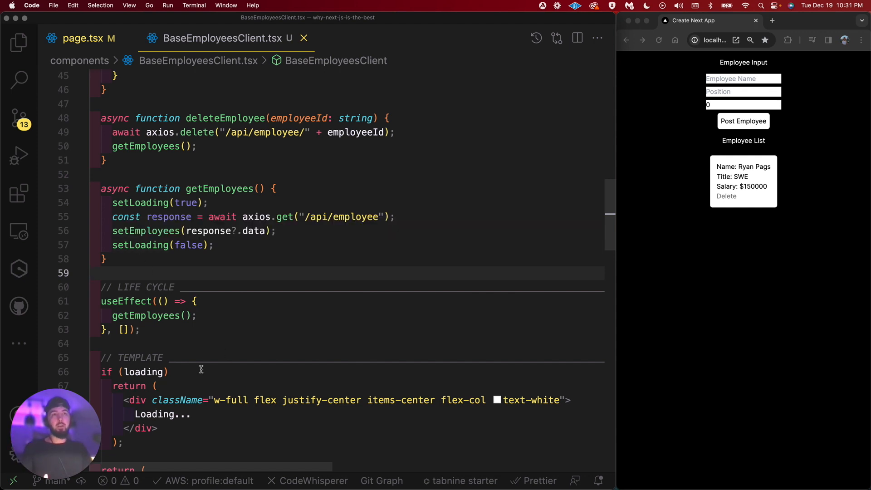
pyautogui.moveTo(203, 363)
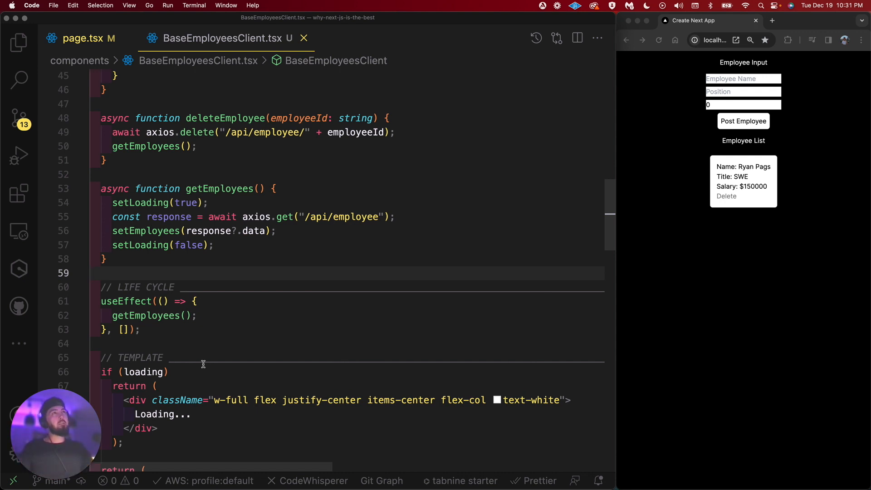
pyautogui.scroll(-3)
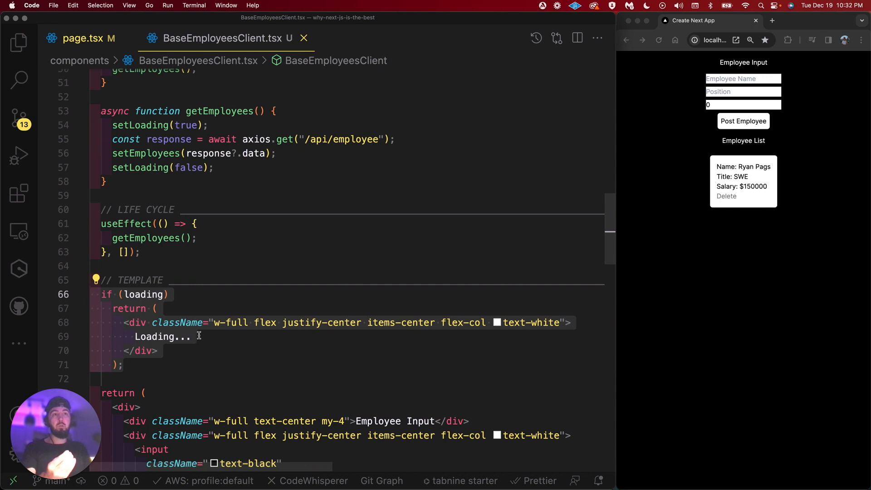
pyautogui.write('!')
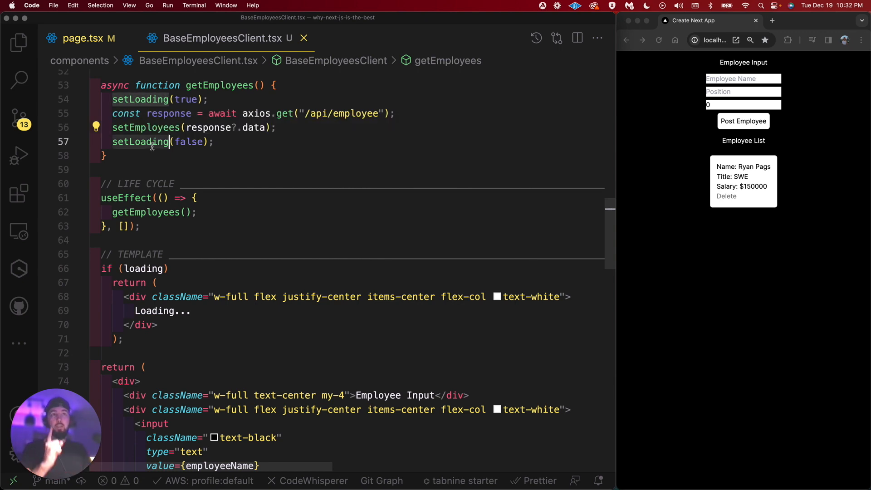
pyautogui.scroll(-3)
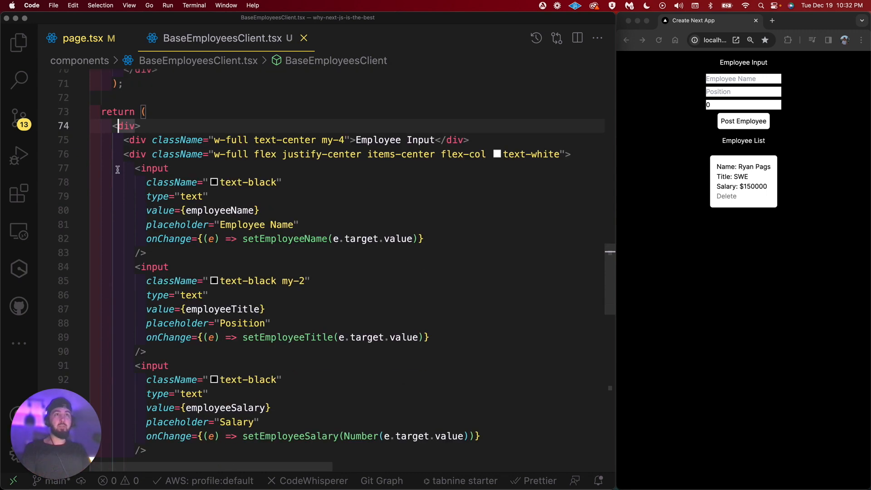
pyautogui.scroll(-3)
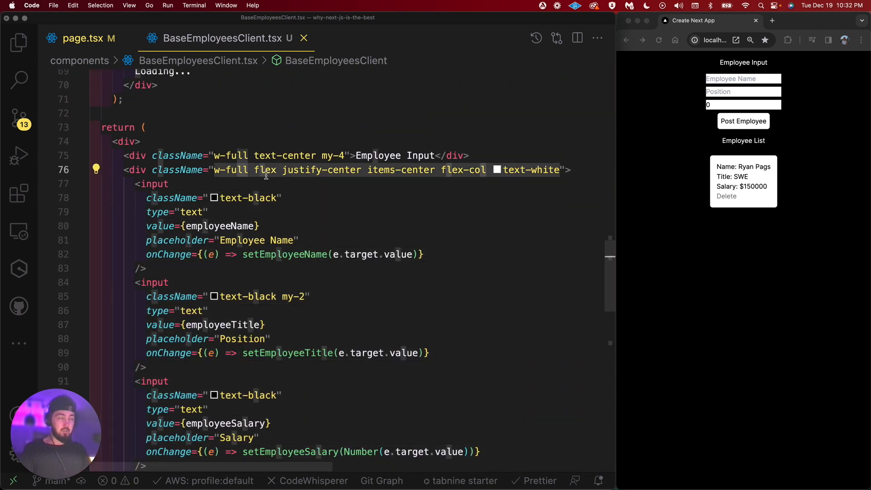
pyautogui.scroll(-3)
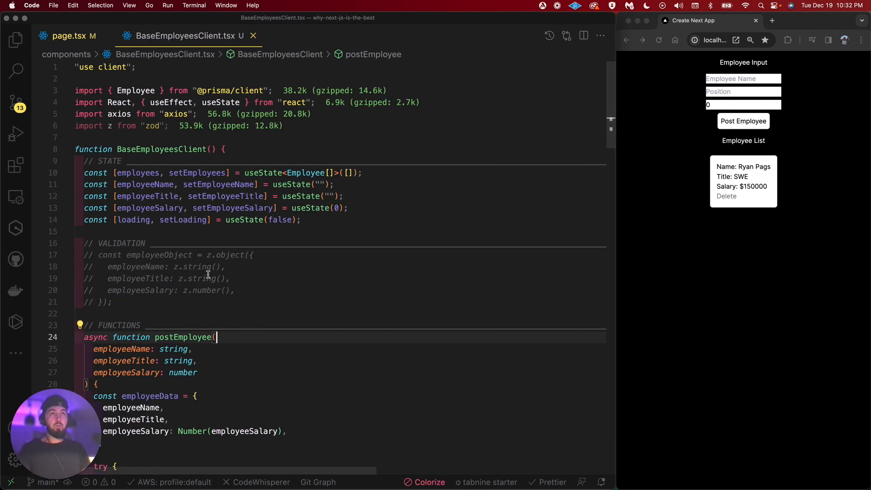
# Open prisma/schema.prisma from the Explorer to view the Employee model.
pyautogui.click(18, 42)
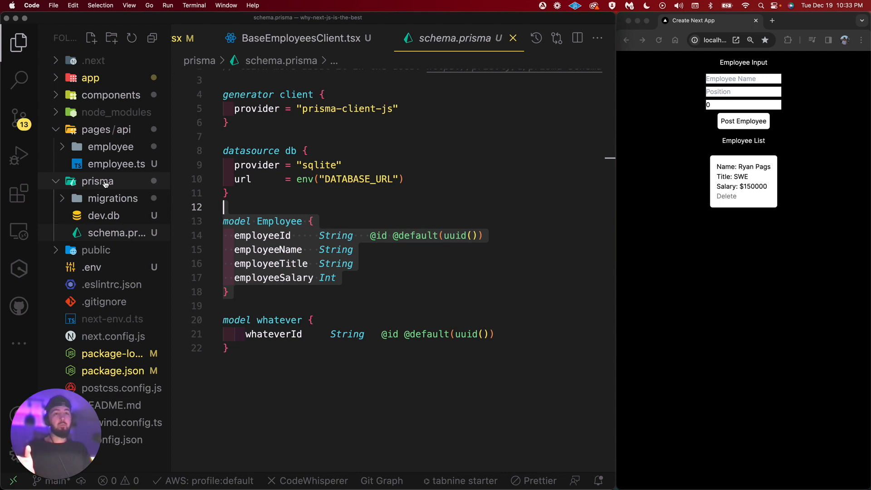
pyautogui.moveTo(98, 181)
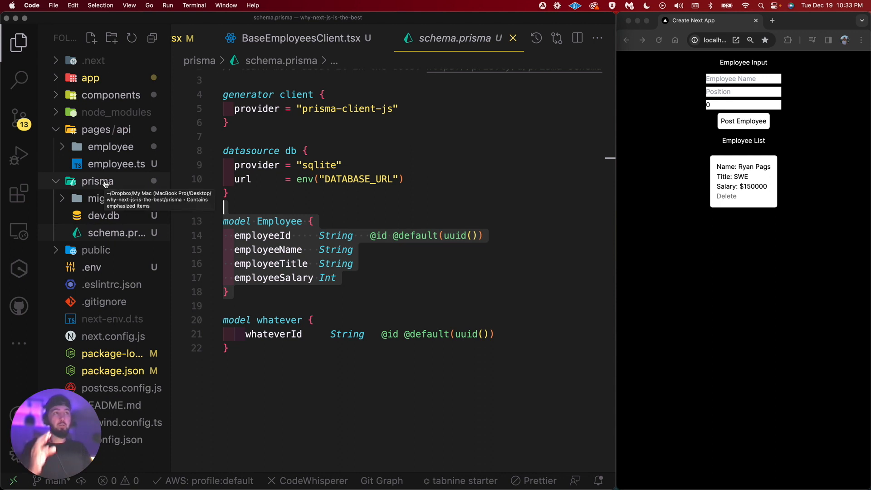
# Collapse the prisma folder and open pages/api/employee.ts.
pyautogui.click(97, 181)
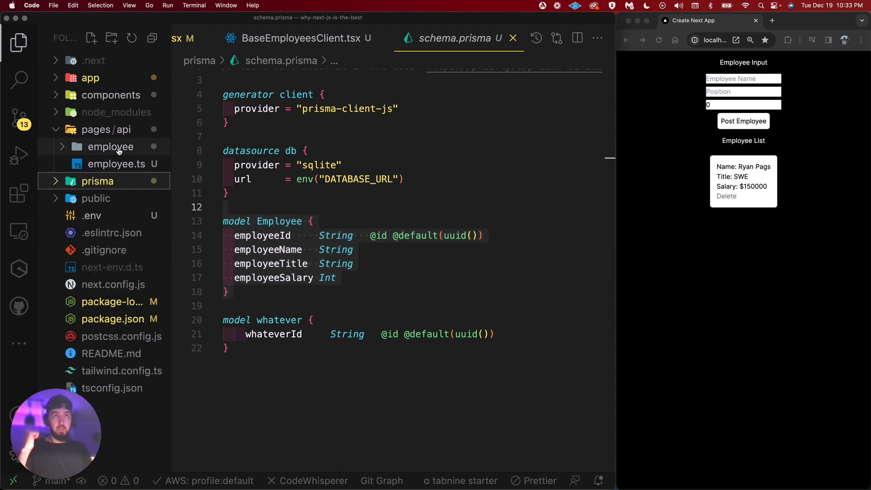
pyautogui.click(117, 164)
pyautogui.write('p')
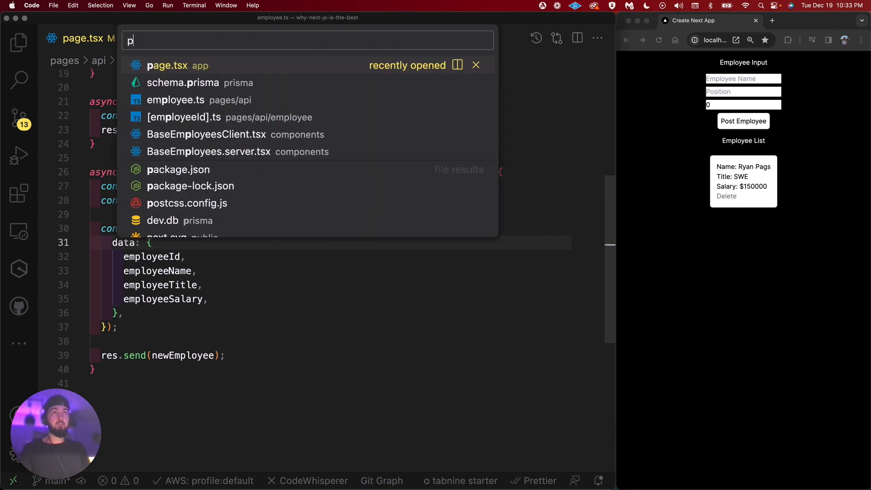
# Import Employee and cast the prisma.employee.create data object 'as Employee'.
pyautogui.click(183, 82)
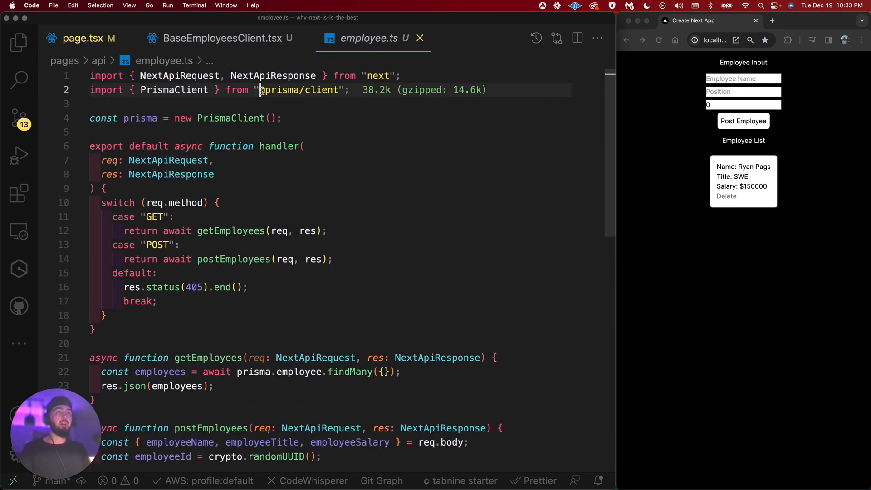
pyautogui.write('import Empl')
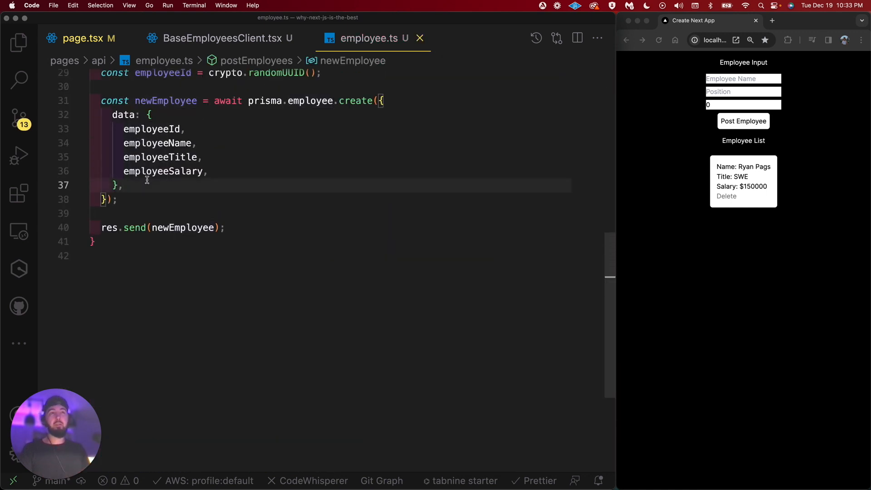
pyautogui.write('as Employee')
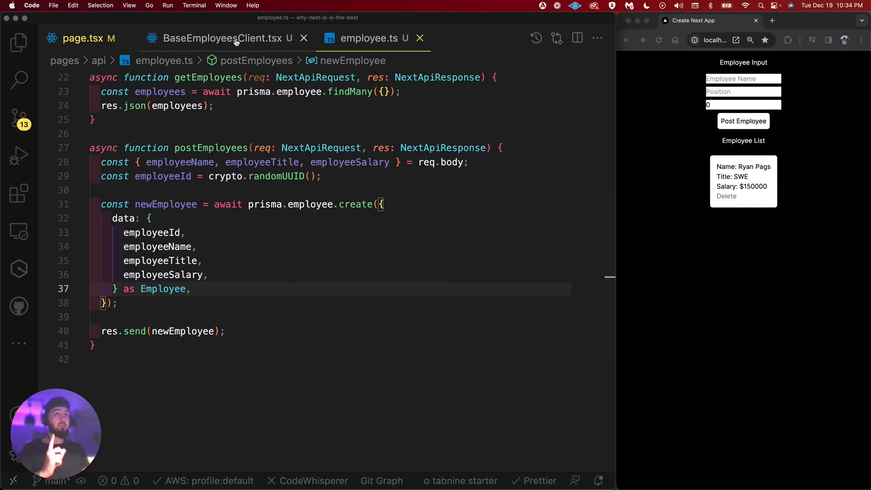
pyautogui.click(183, 288)
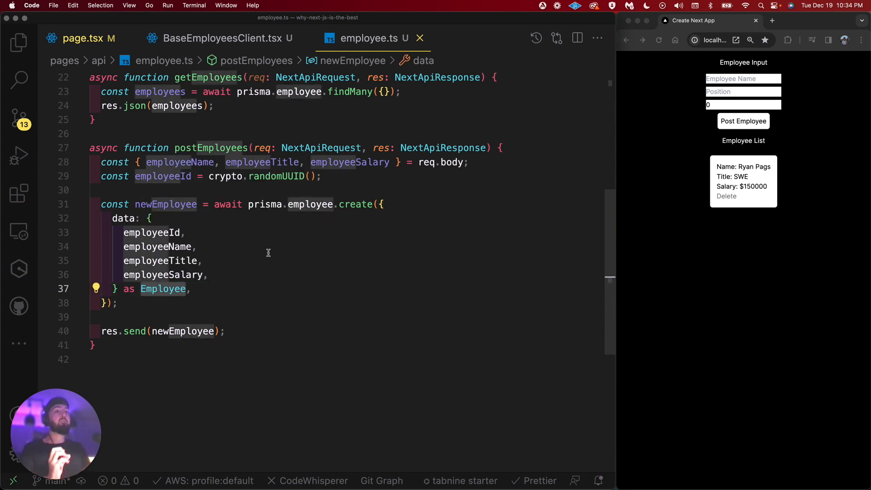
pyautogui.moveTo(271, 82)
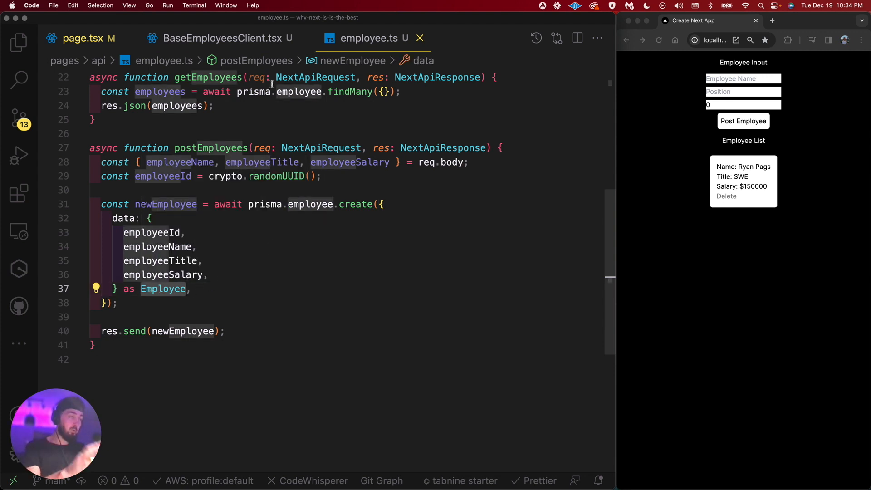
# Reactivate the commented z.object employeeObject block, leaving the parse call commented.
pyautogui.click(225, 38)
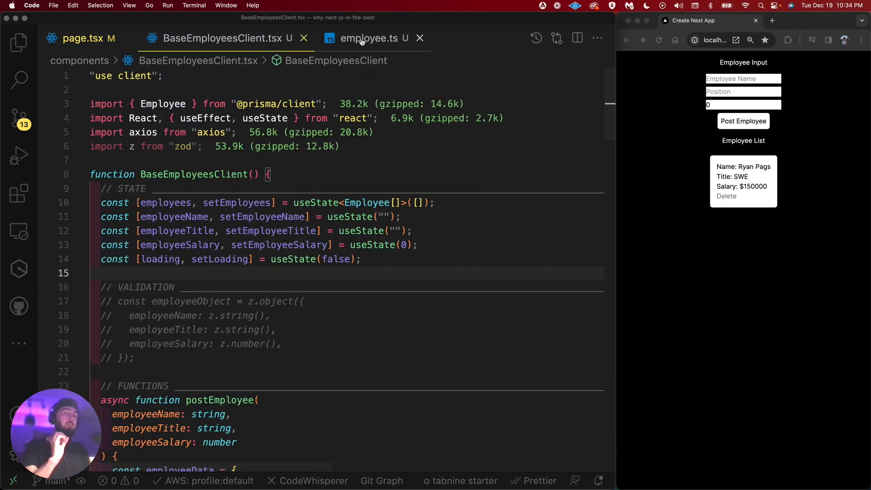
pyautogui.moveTo(367, 37)
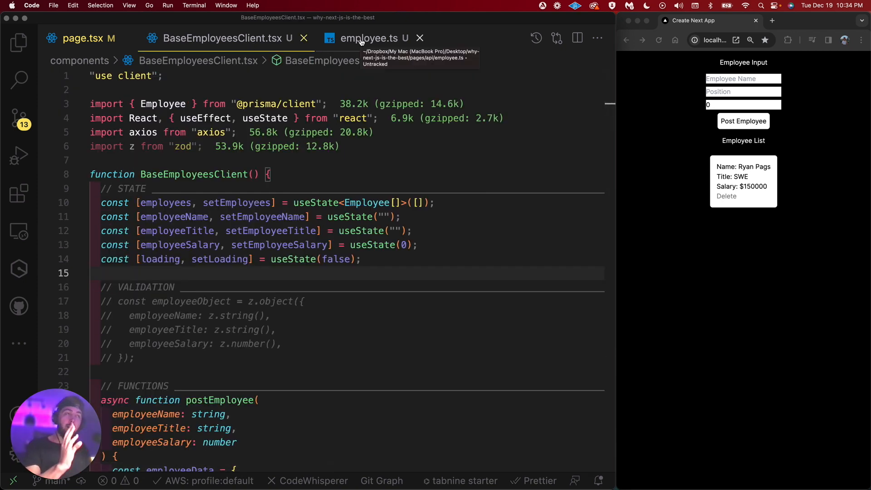
pyautogui.scroll(-3)
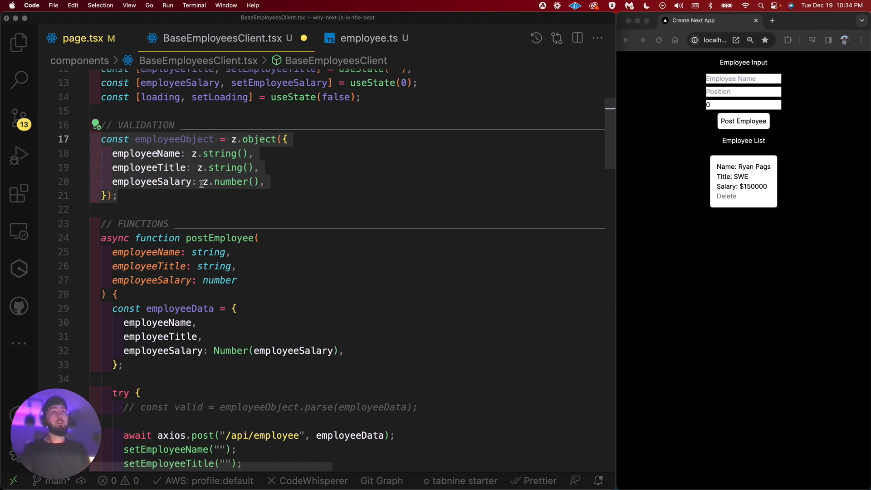
pyautogui.click(373, 38)
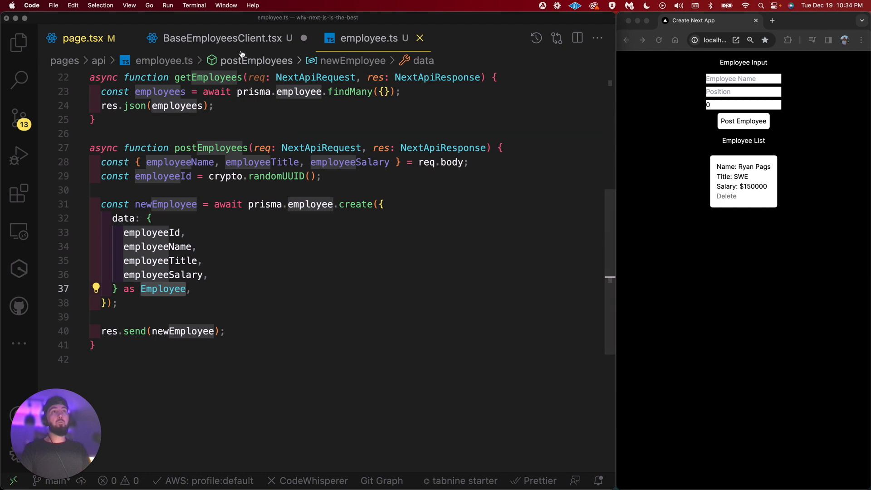
pyautogui.click(224, 38)
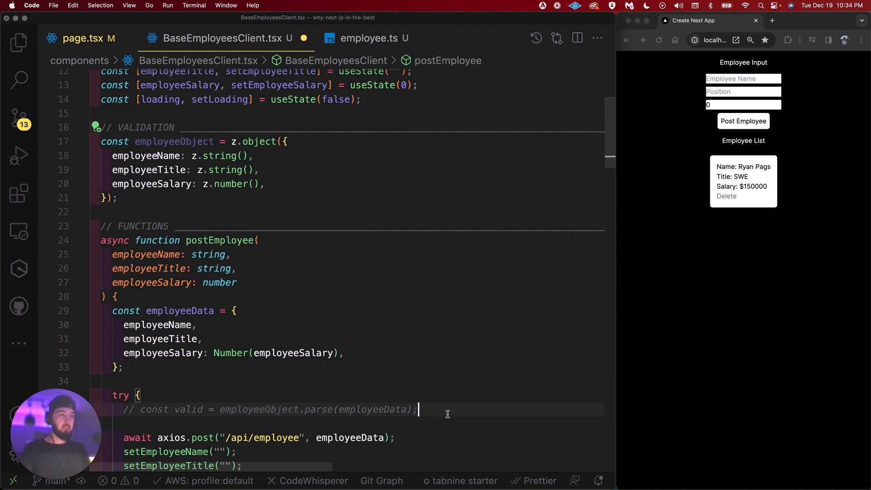
pyautogui.click(153, 183)
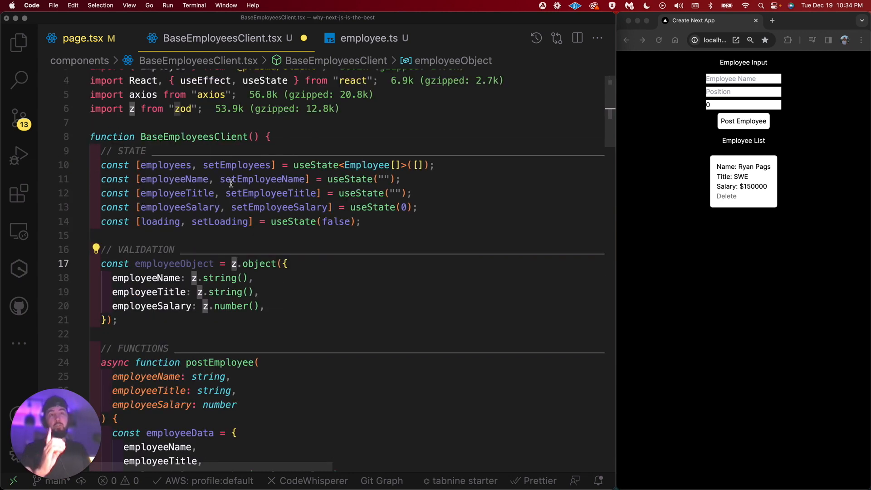
# Open the 'zod - npm' package page in a new Chrome tab.
pyautogui.click(824, 20)
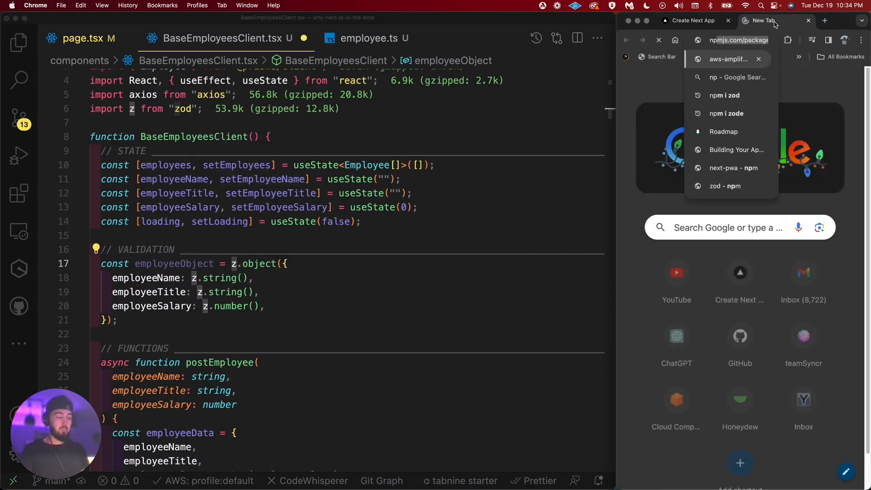
pyautogui.click(725, 94)
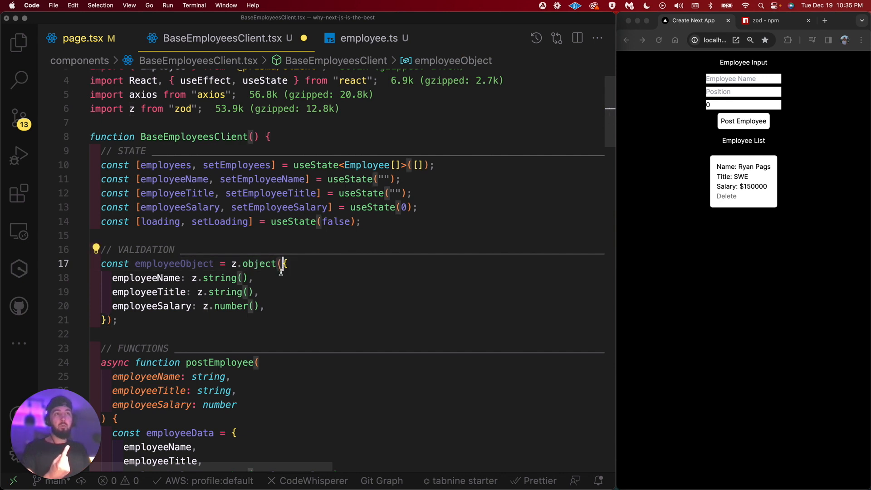
# Add 'employeeZipcode: z.number().min(4).max(6),' to the z.object schema.
pyautogui.click(116, 320)
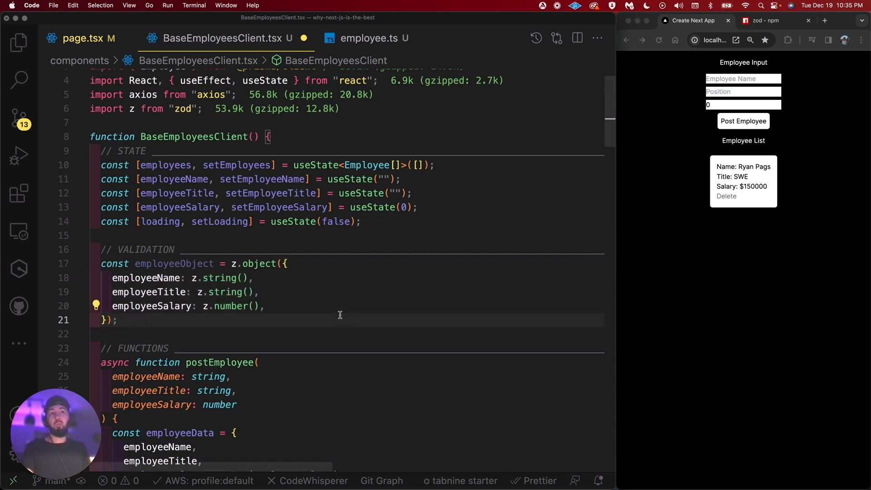
pyautogui.write('employee')
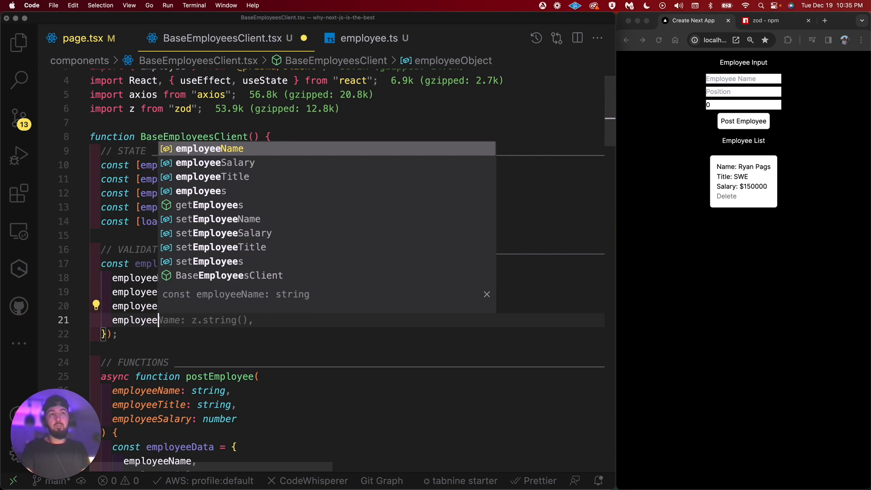
pyautogui.write('Zipcode: z.number(')
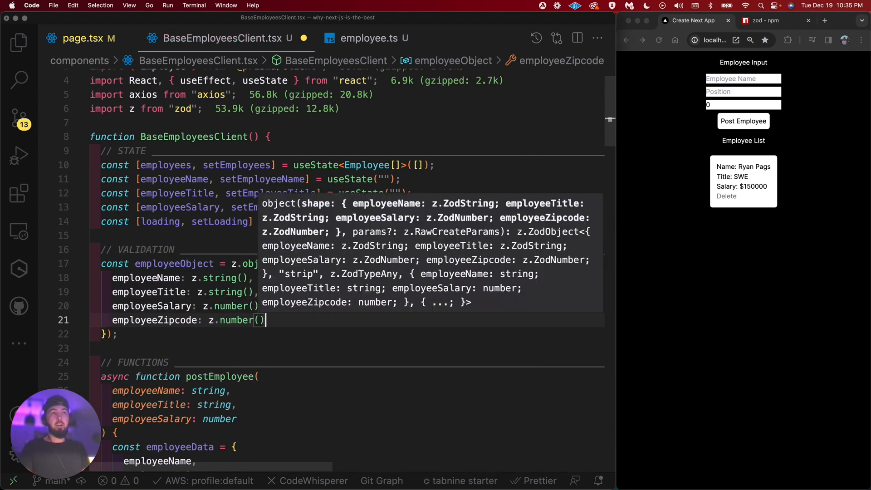
pyautogui.write('.min(4).ma')
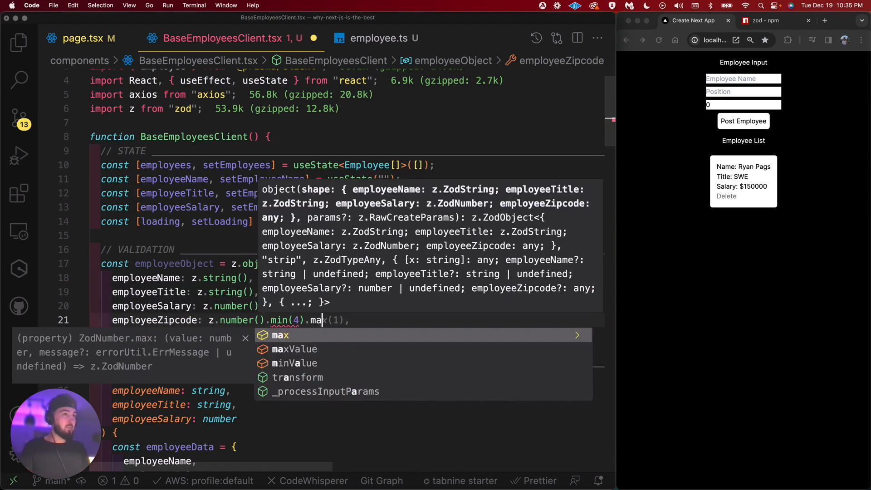
pyautogui.write('(6')
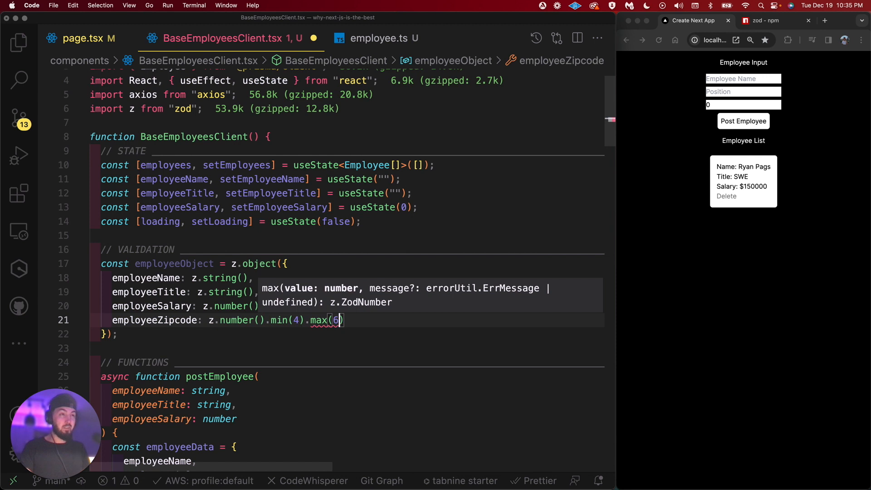
pyautogui.write(',')
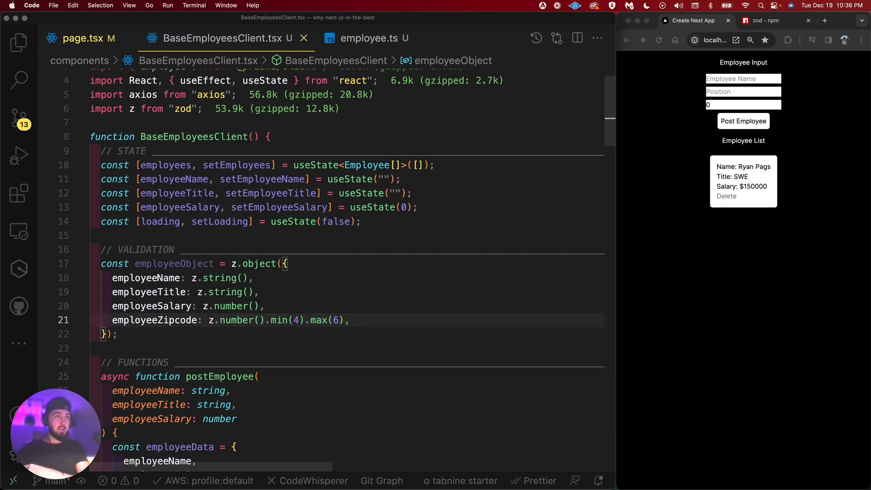
# Add a demo employeeEmail: z.string().email() field, then delete the zipcode and email lines.
pyautogui.write('employeeEmail: z.string().')
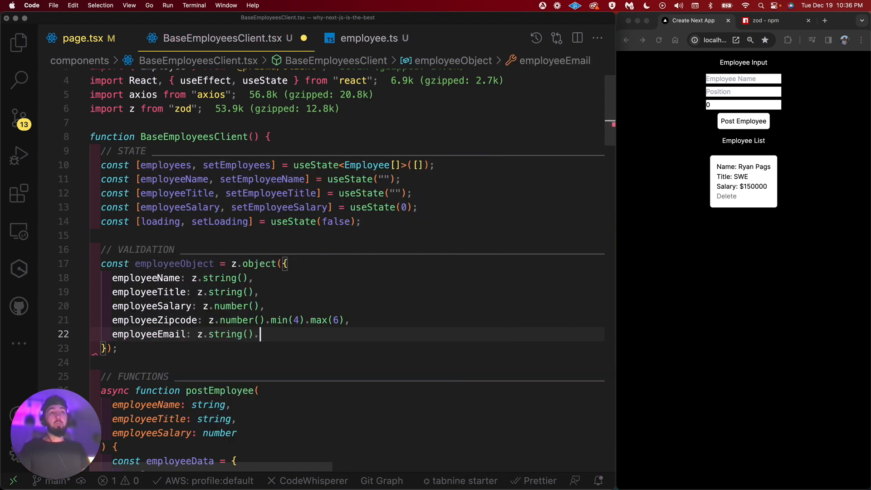
pyautogui.write('email(),')
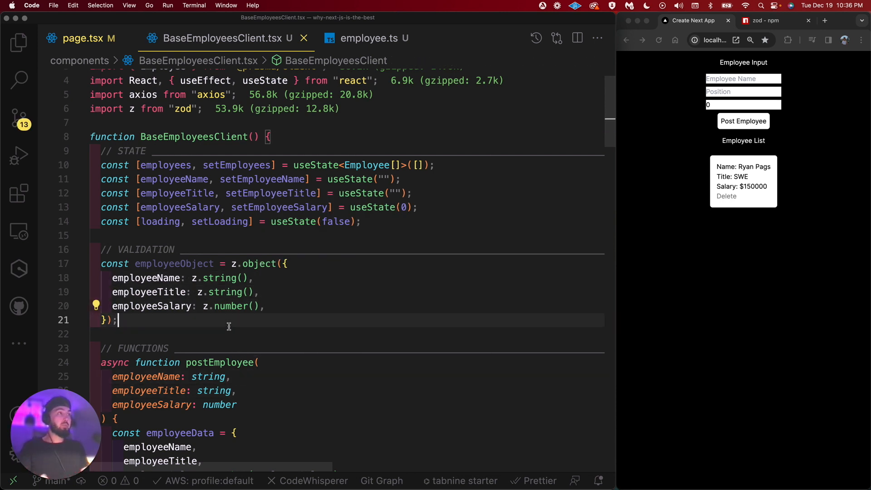
# Uncomment the parse call and pass name, title and Number(salary) directly to employeeObject.parse.
pyautogui.doubleClick(174, 263)
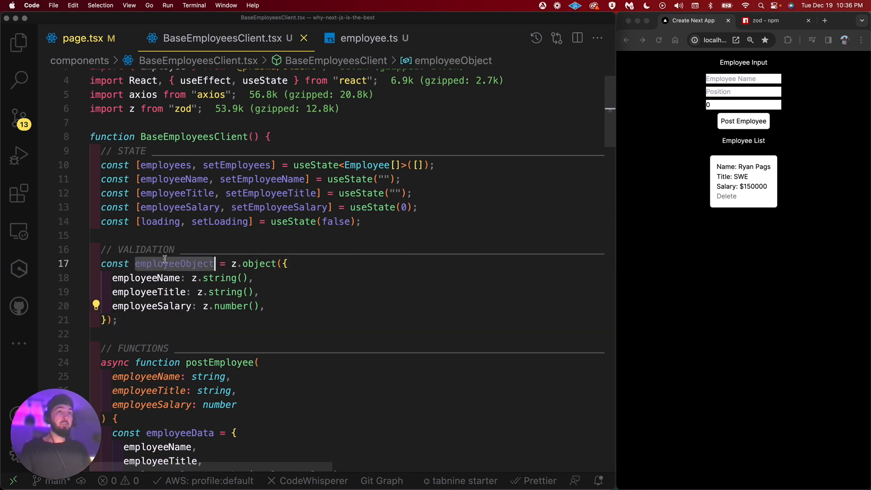
pyautogui.scroll(-3)
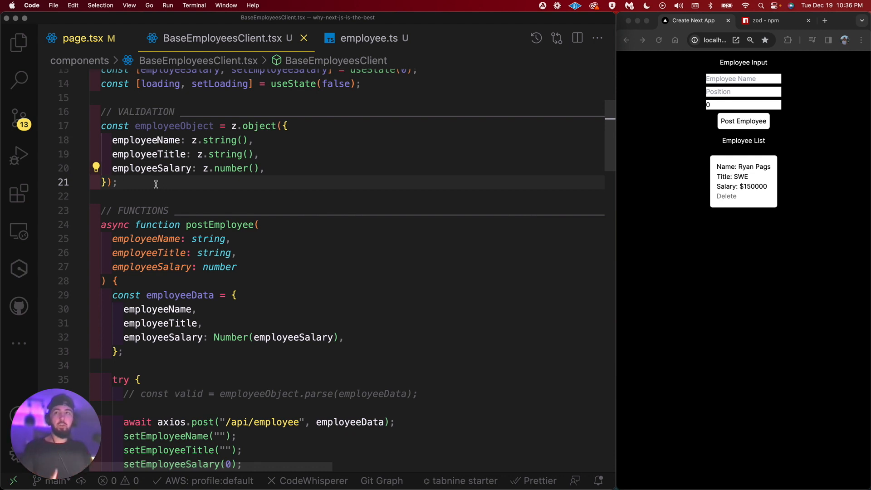
pyautogui.click(117, 182)
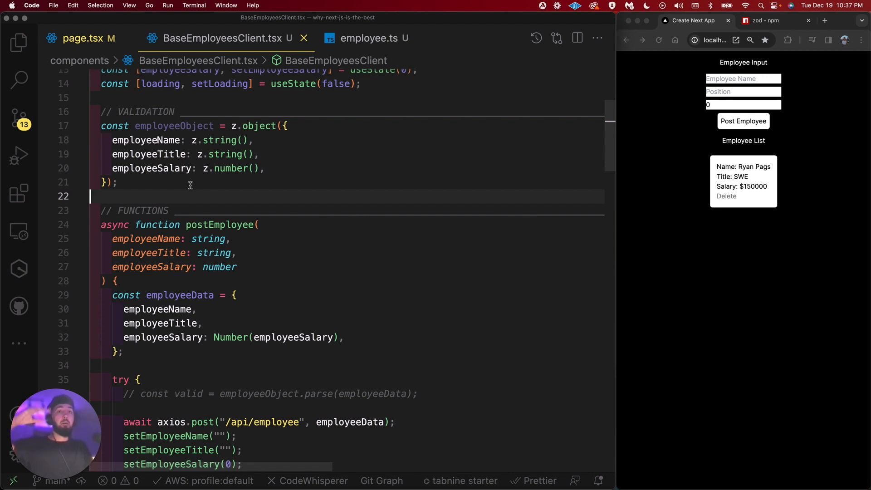
pyautogui.moveTo(153, 140)
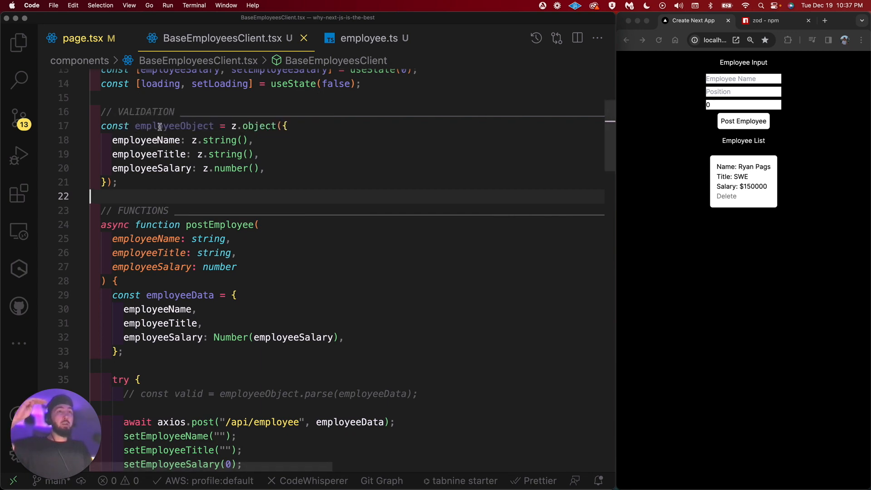
pyautogui.moveTo(174, 126)
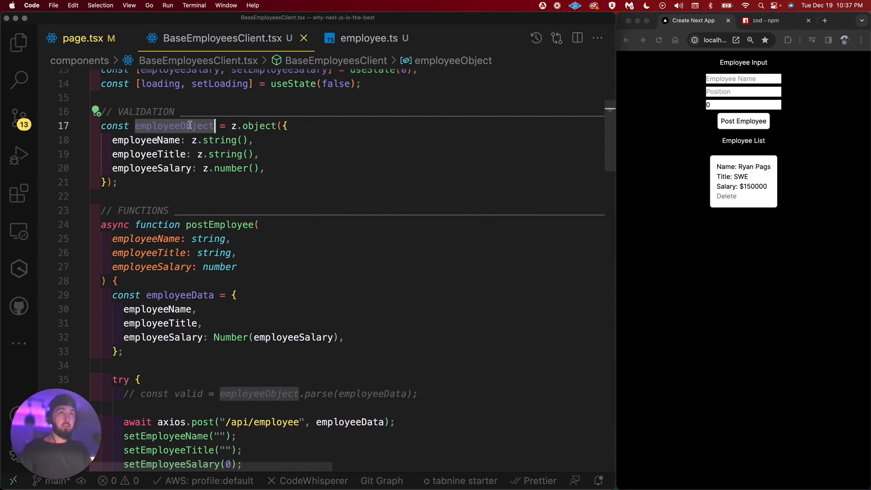
pyautogui.moveTo(174, 125)
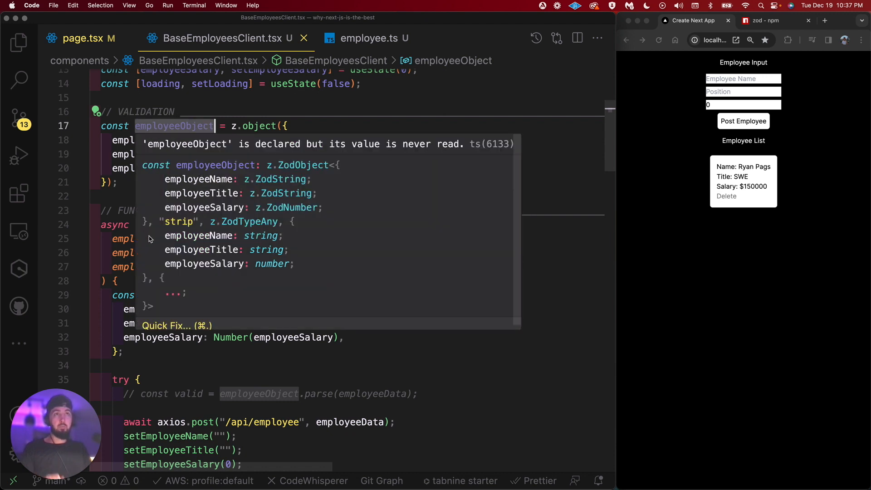
pyautogui.moveTo(267, 419)
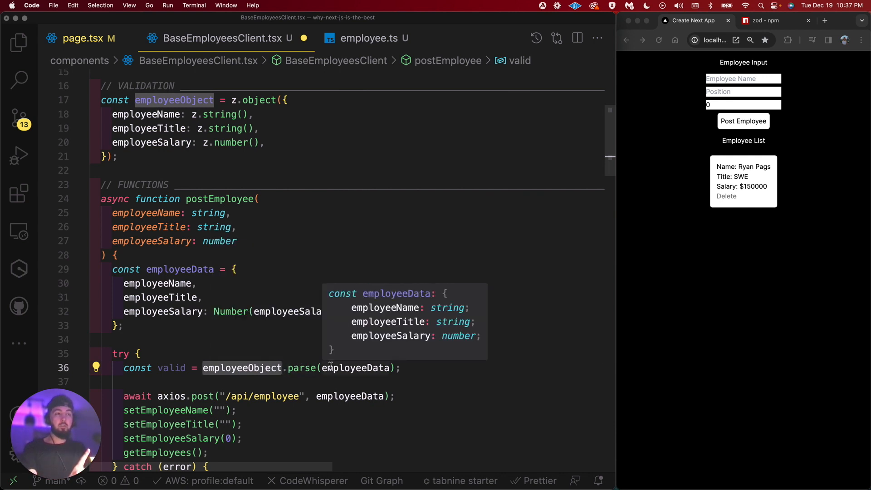
pyautogui.click(180, 269)
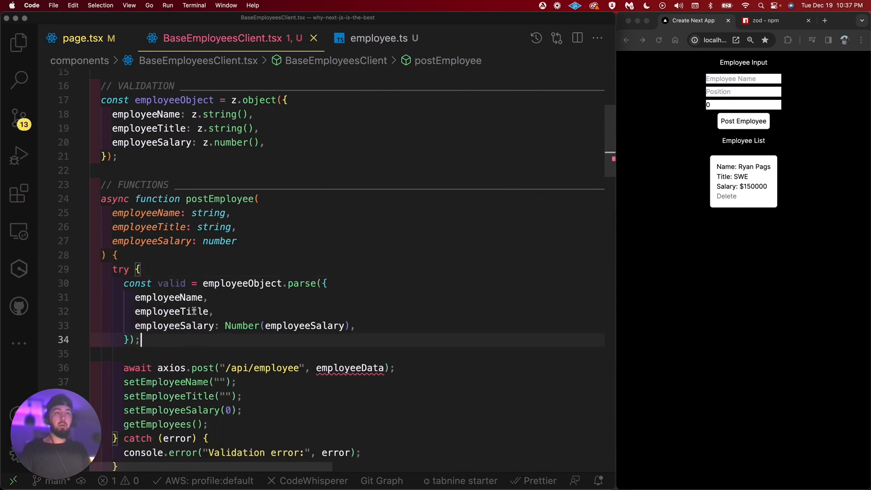
# Rename 'valid' to validData and post validData instead of employeeData in axios.post.
pyautogui.click(175, 283)
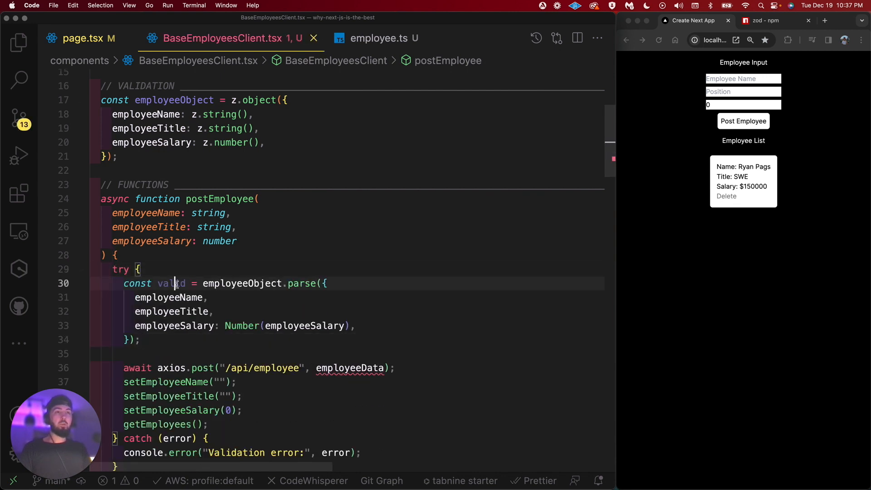
pyautogui.doubleClick(173, 283)
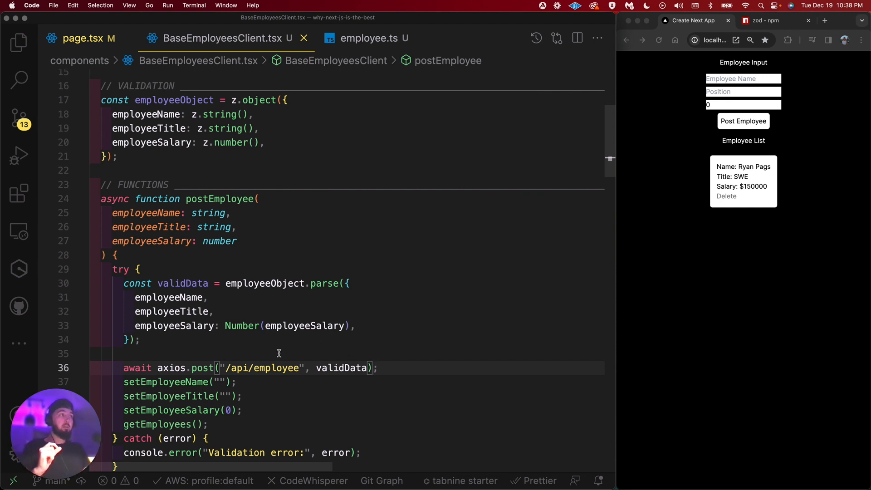
pyautogui.moveTo(234, 307)
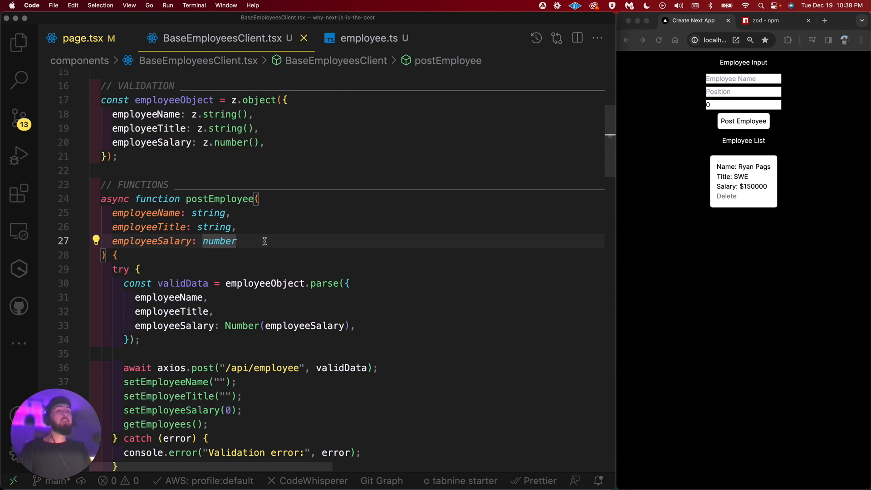
pyautogui.moveTo(111, 181)
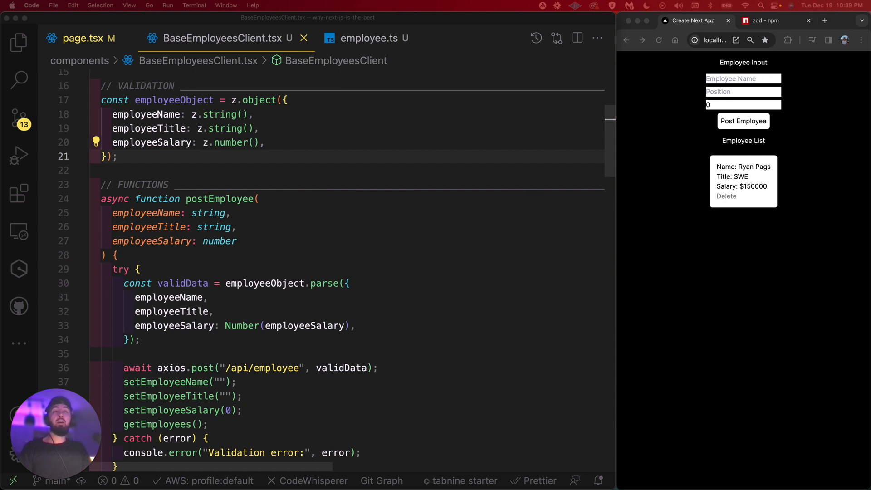
pyautogui.moveTo(137, 161)
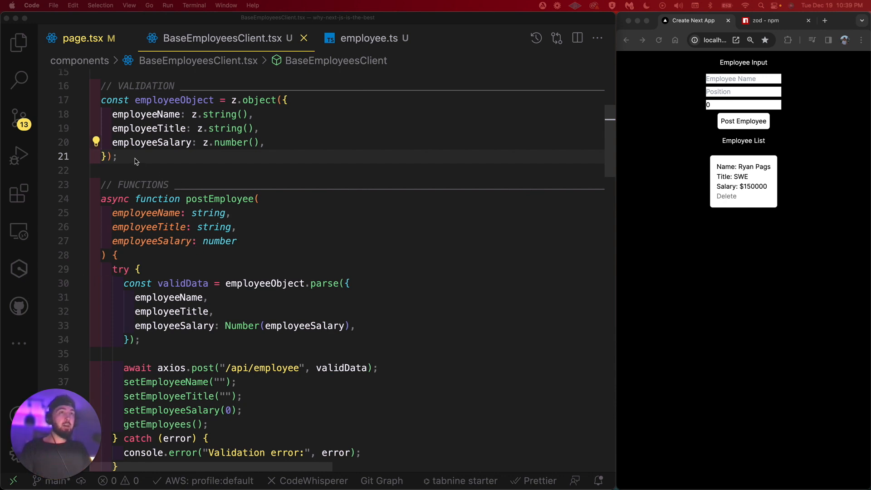
# Add '// TYPE' and 'type EmployeeData = z.infer<typeof employeeObject>;' below the schema.
pyautogui.write('type EmployeeData = z.infer<typeof employeeObject>;')
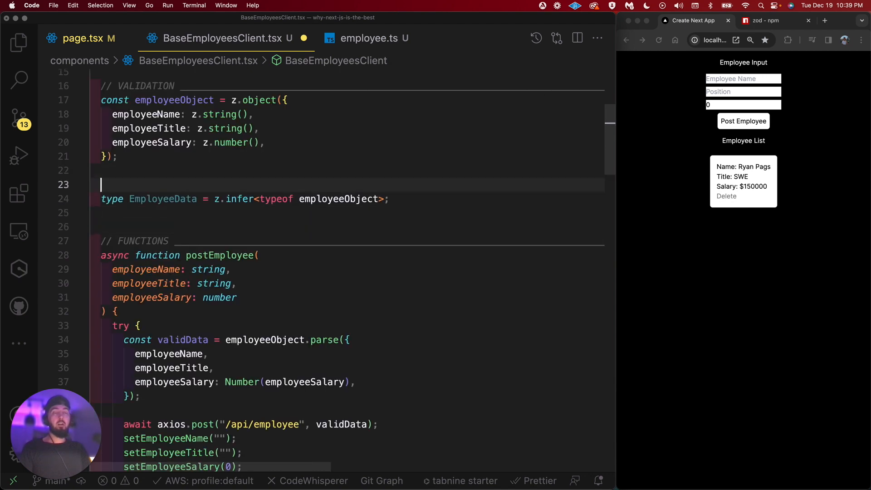
pyautogui.write('// TYPE')
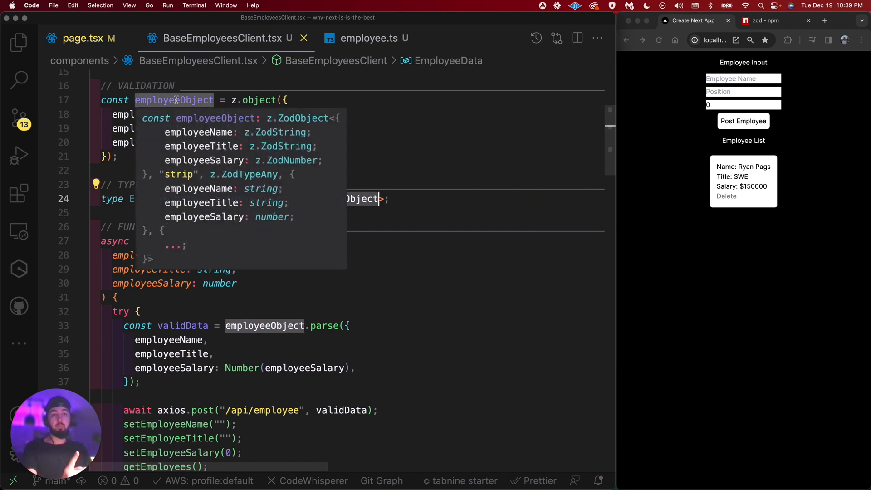
pyautogui.moveTo(163, 199)
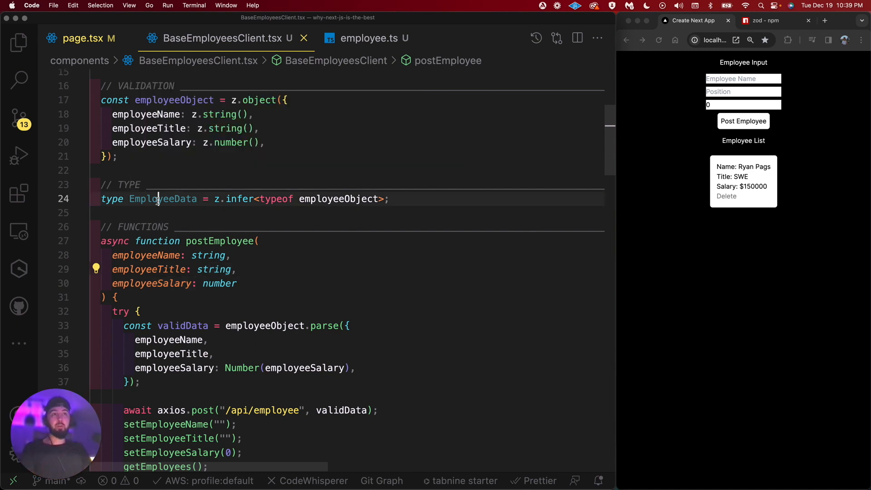
pyautogui.doubleClick(162, 198)
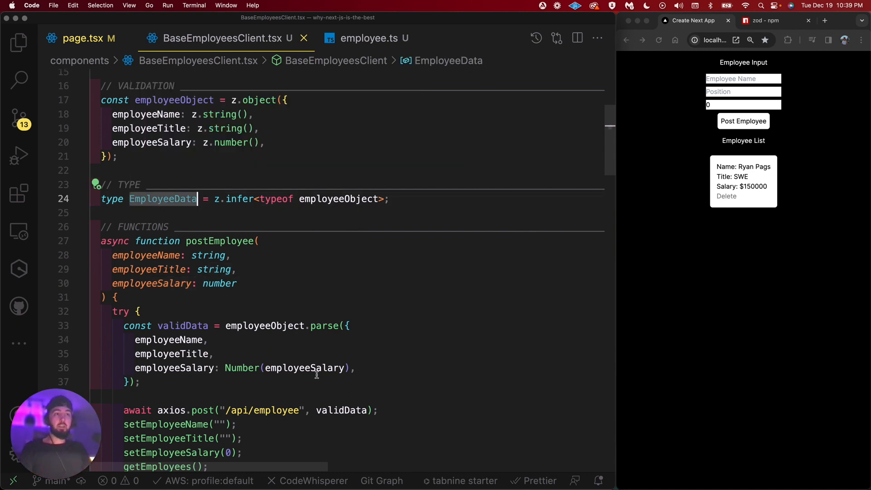
# Cast validData as EmployeeData in the axios.post call.
pyautogui.click(139, 311)
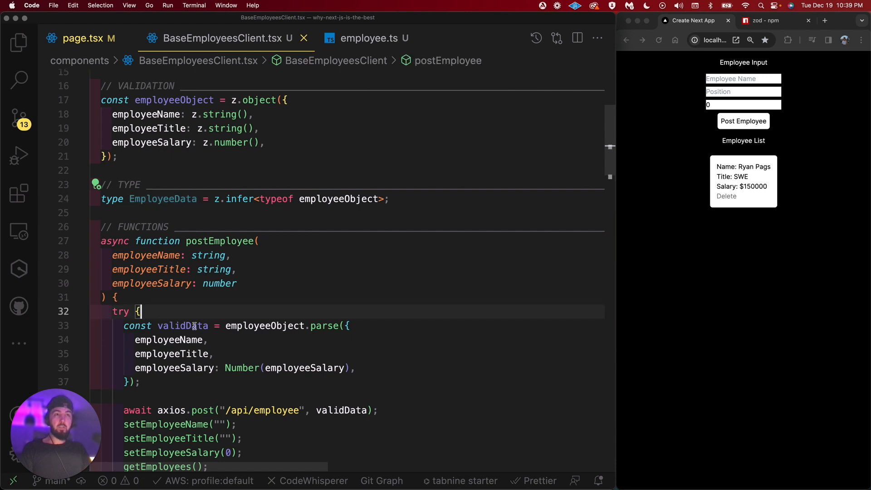
pyautogui.write('as EmployeeData')
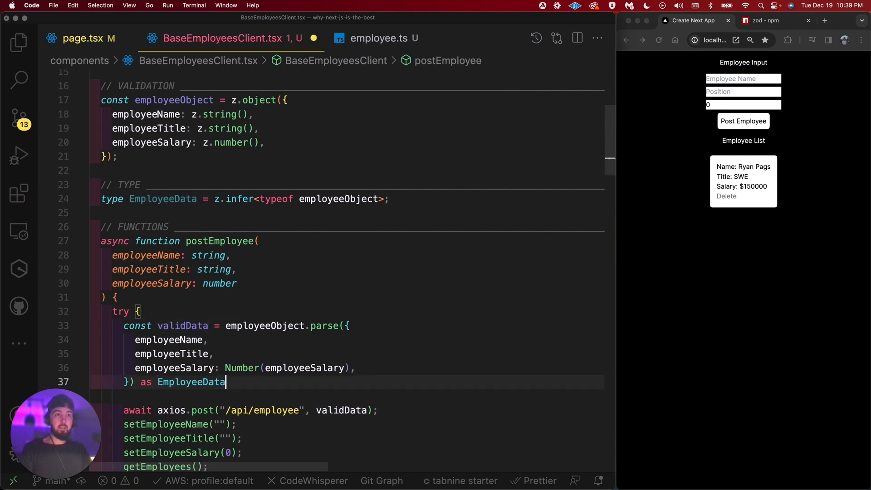
pyautogui.write(';')
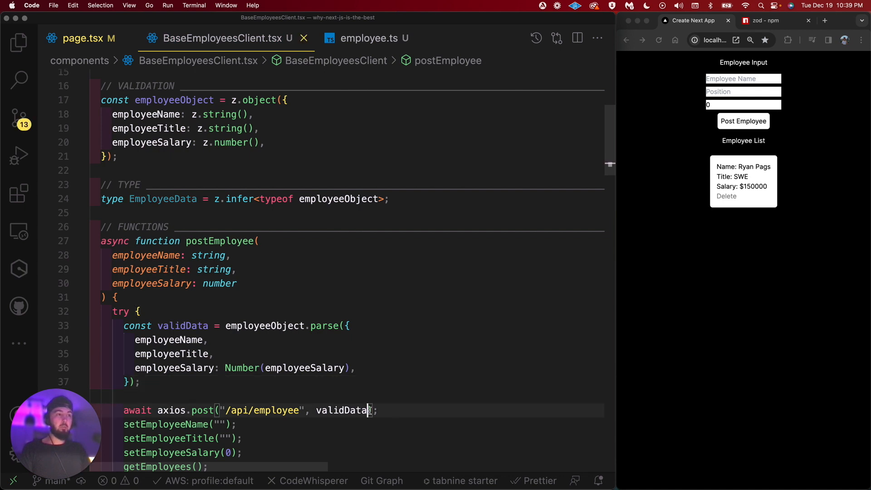
pyautogui.write('as EmployeeData')
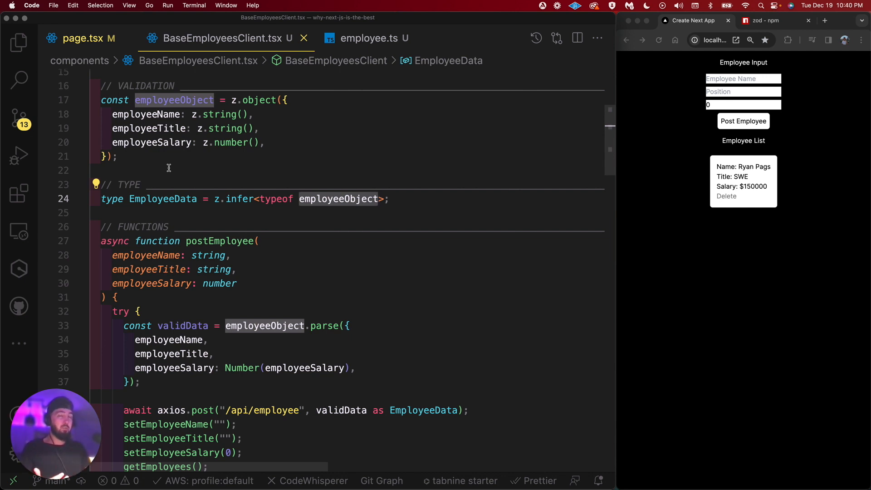
pyautogui.moveTo(175, 210)
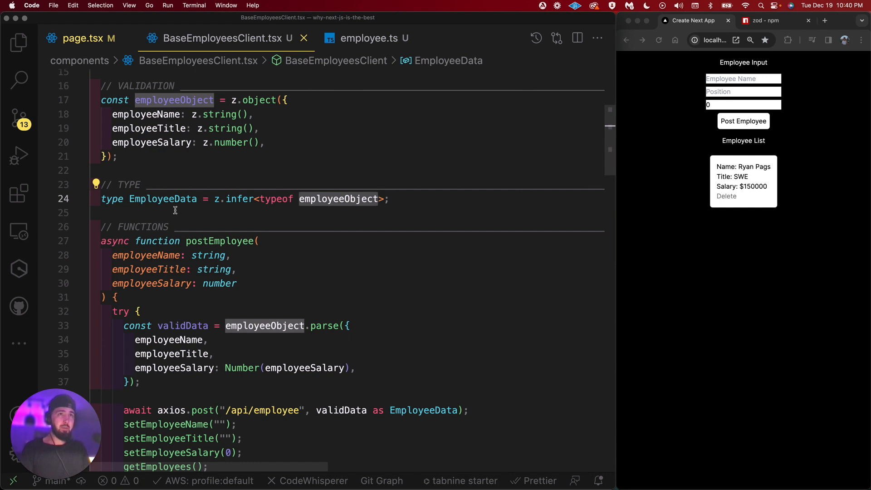
# Replace postEmployee's three parameters with a single 'employeeData: EmployeeData' parameter.
pyautogui.click(162, 199)
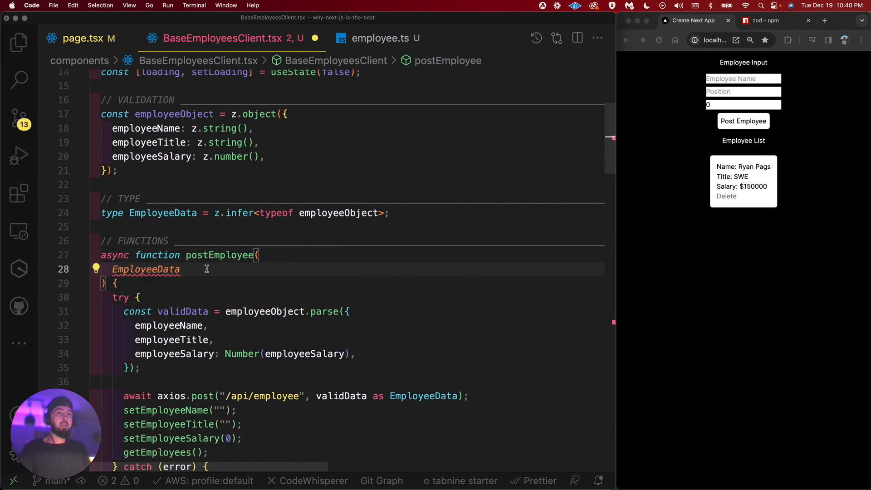
pyautogui.write(': EmployeeData) {')
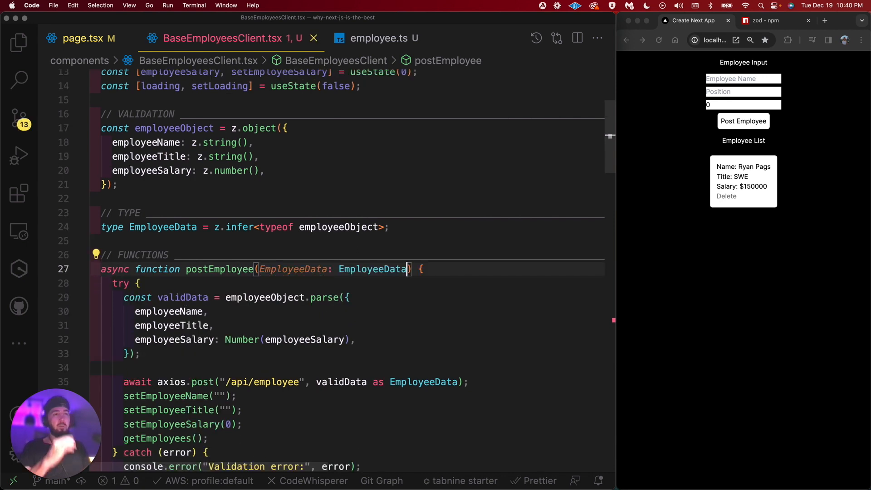
pyautogui.write('e')
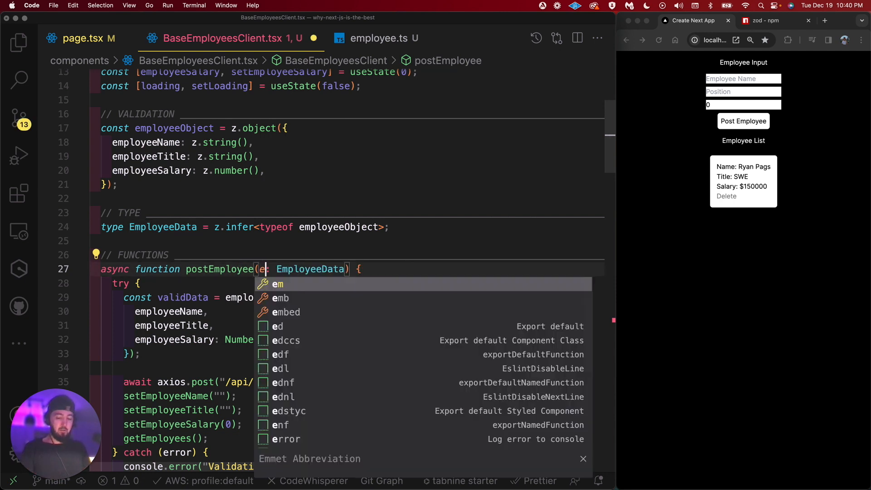
pyautogui.write('mployeeData')
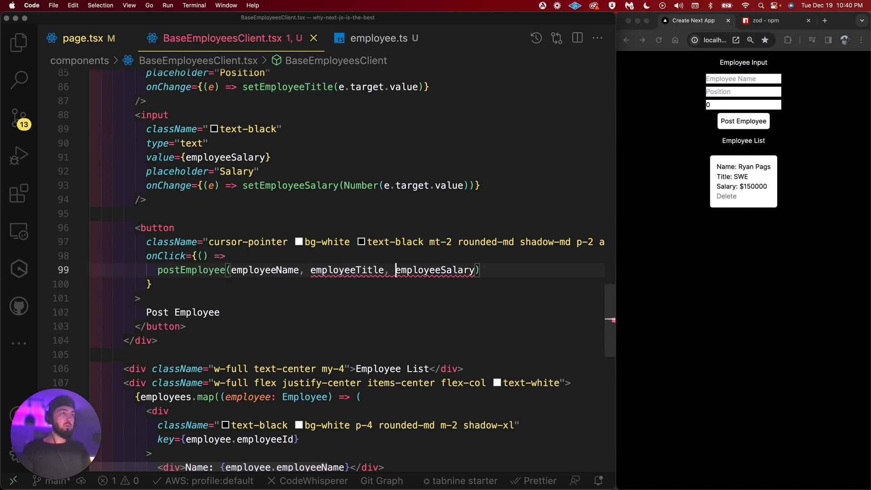
pyautogui.write('{')
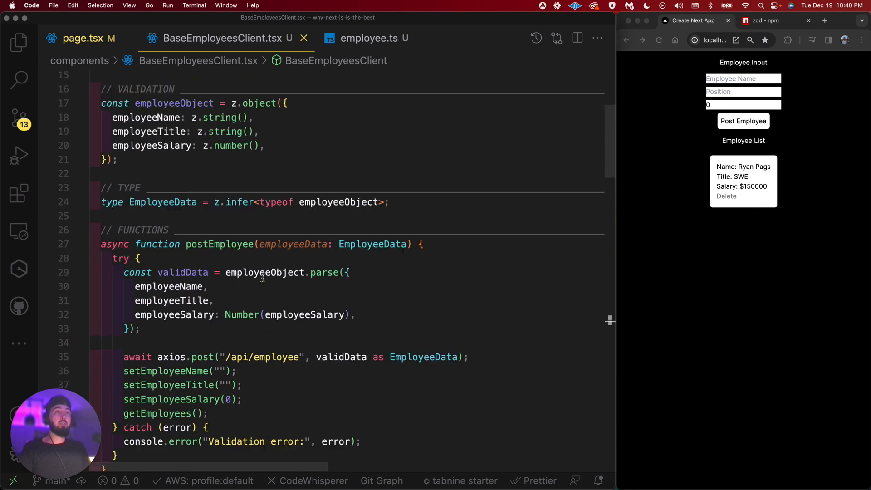
# Pass employeeData to employeeObject.parse and post validData without the 'as EmployeeData' cast.
pyautogui.click(292, 244)
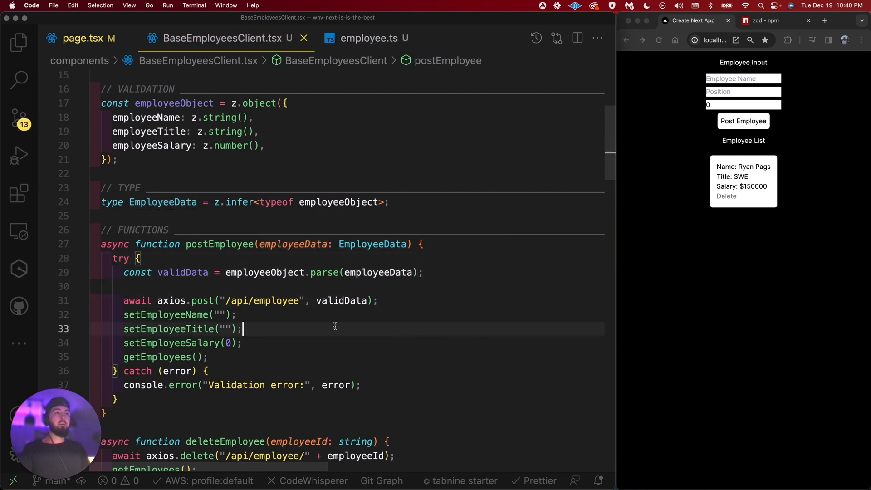
pyautogui.moveTo(310, 329)
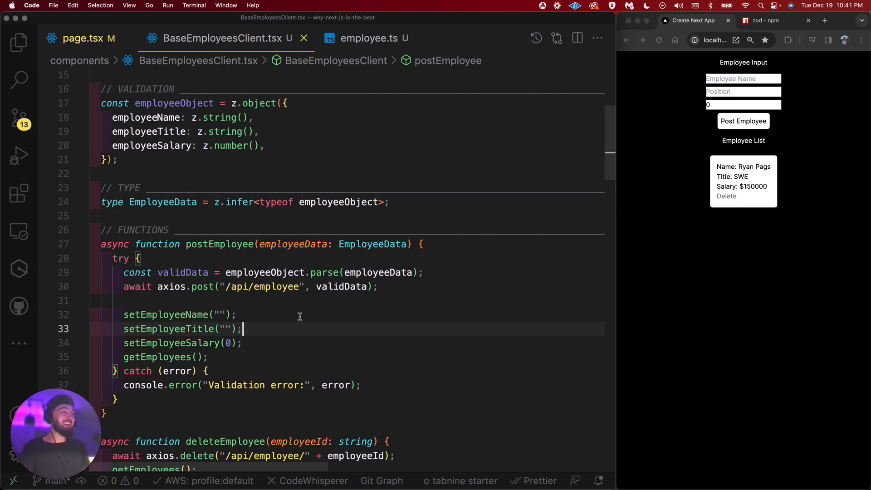
pyautogui.click(742, 79)
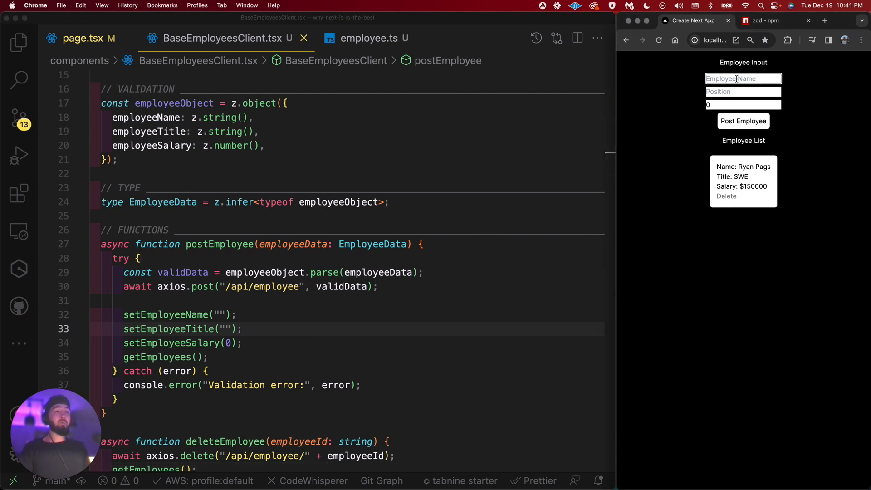